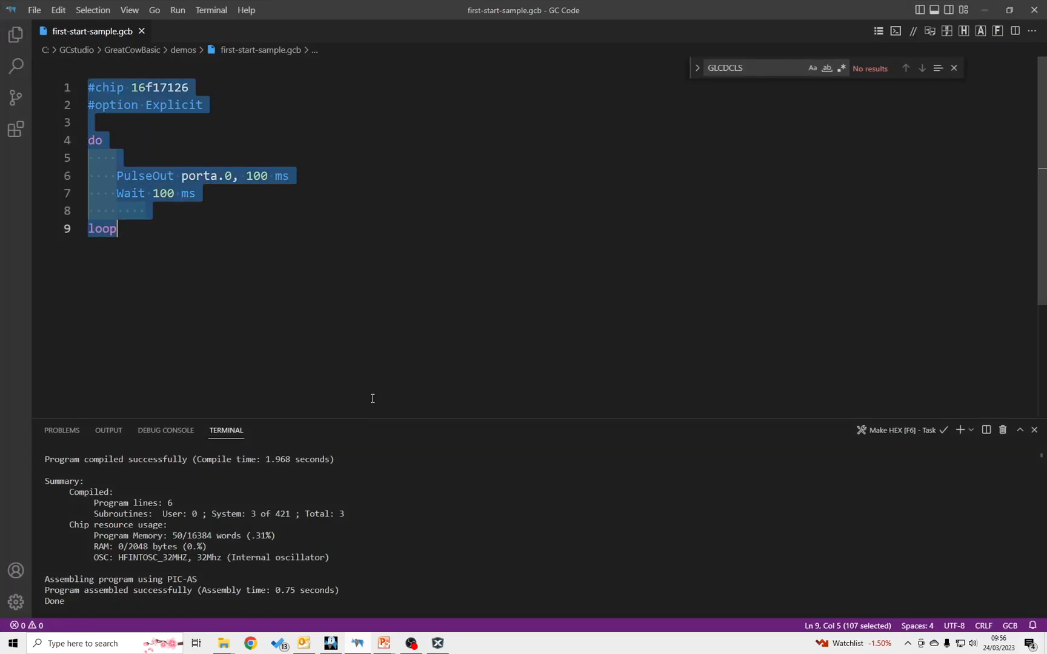
# Erase the existing LED-flash sample code from first-start-sample.gcb
pyautogui.press('Delete')
pyautogui.write('#ch')
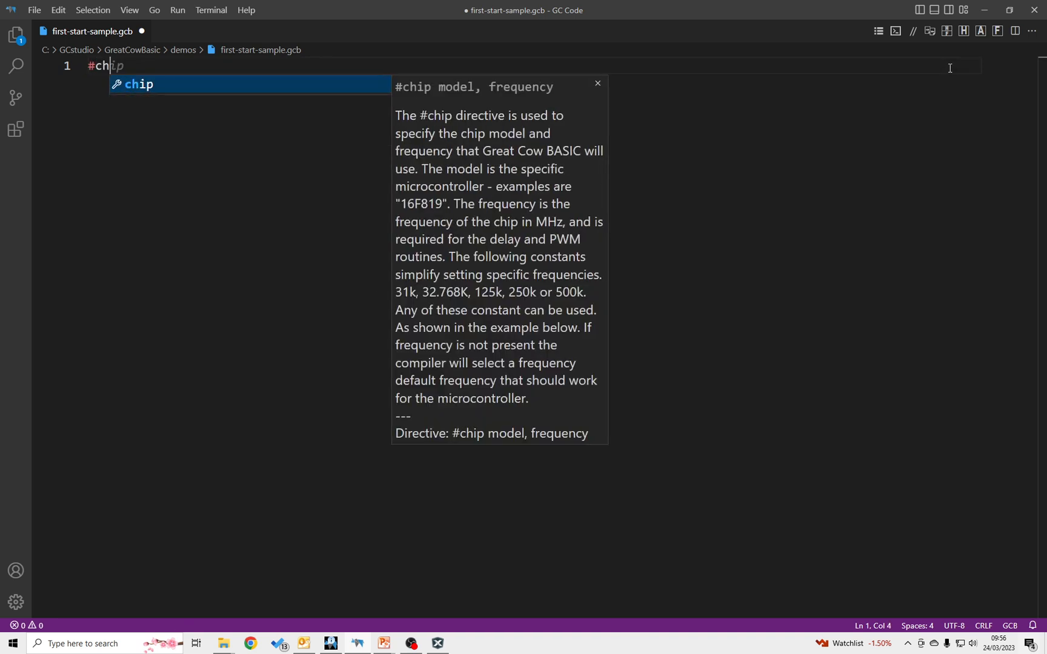
# Enter the #chip 16f17126 and #option Explicit directives
pyautogui.write('16f17126')
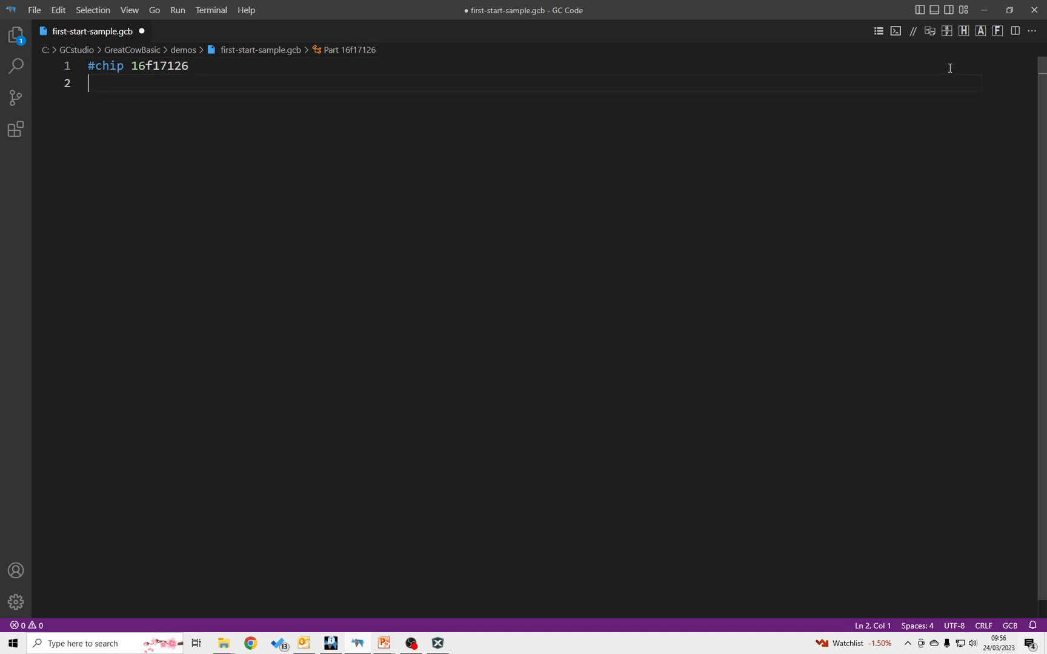
pyautogui.write('#option Explicit')
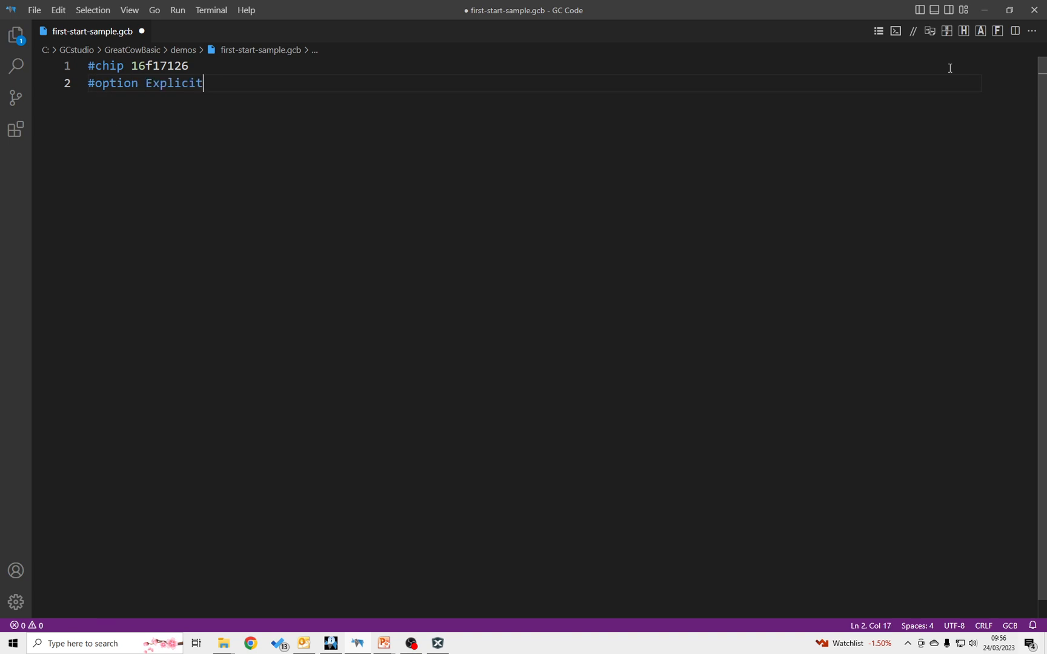
pyautogui.press('enter')
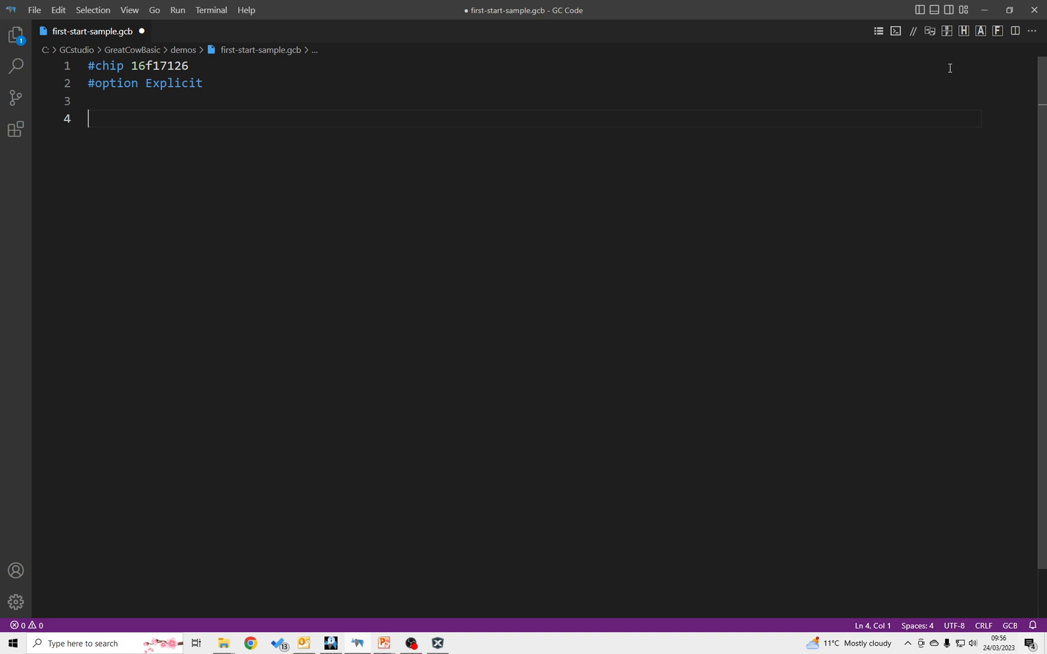
# Add a do/loop with PulseOut porta.1, 100 ms and begin a wait statement
pyautogui.write('D')
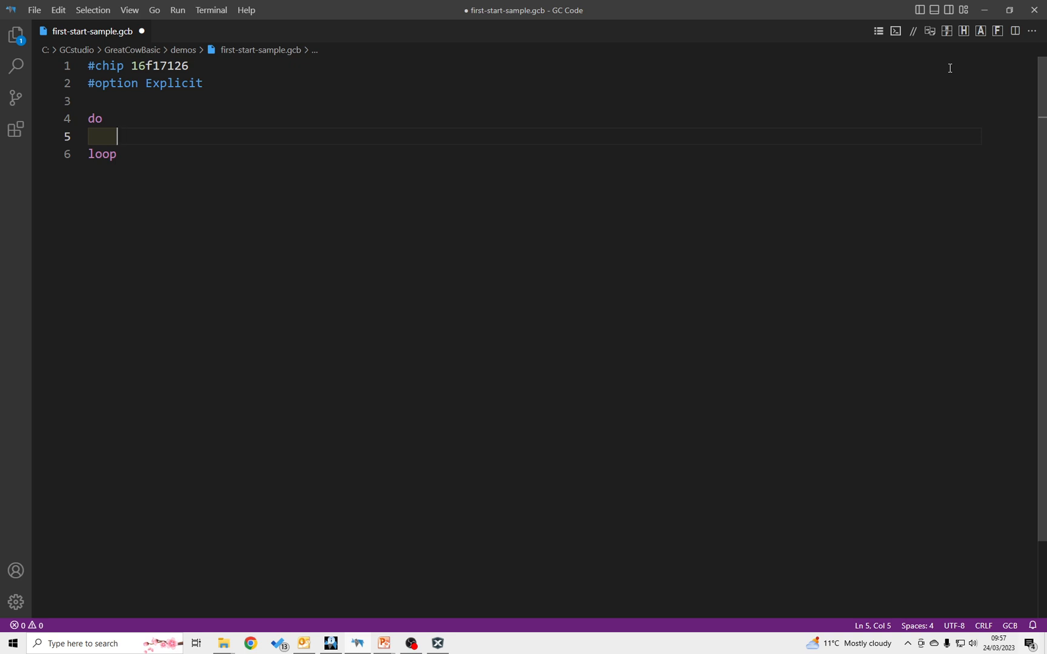
pyautogui.write('P')
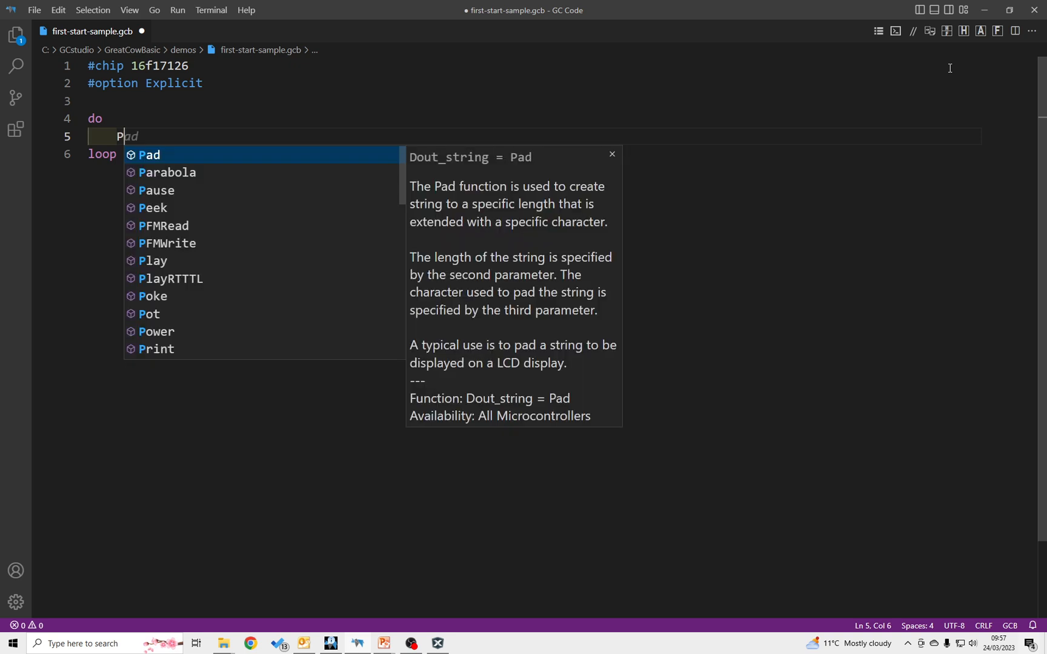
pyautogui.write('U')
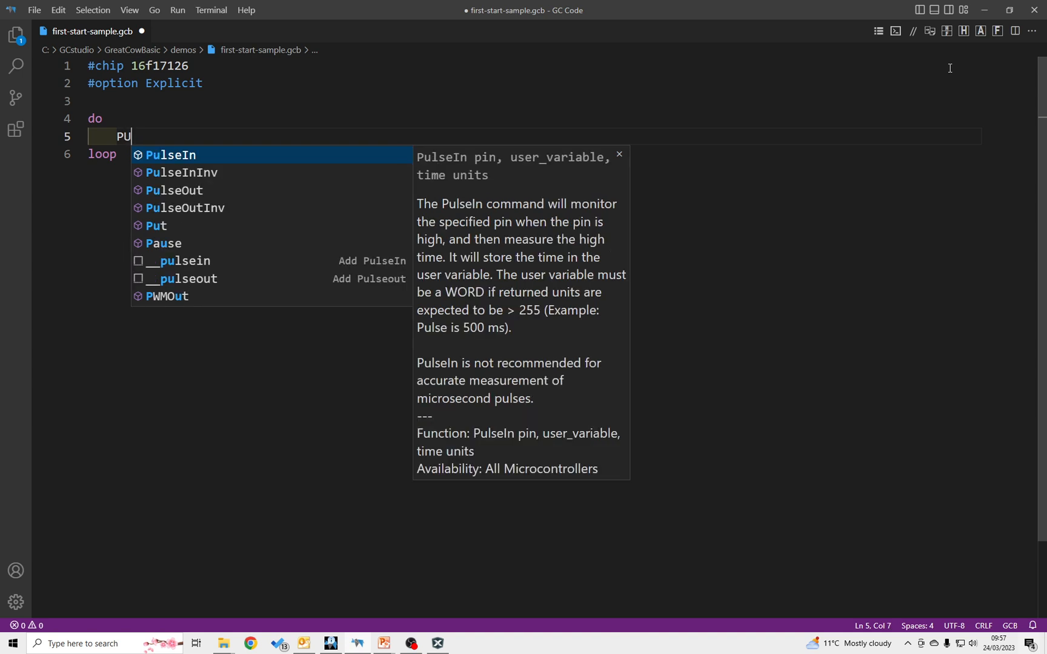
pyautogui.click(172, 190)
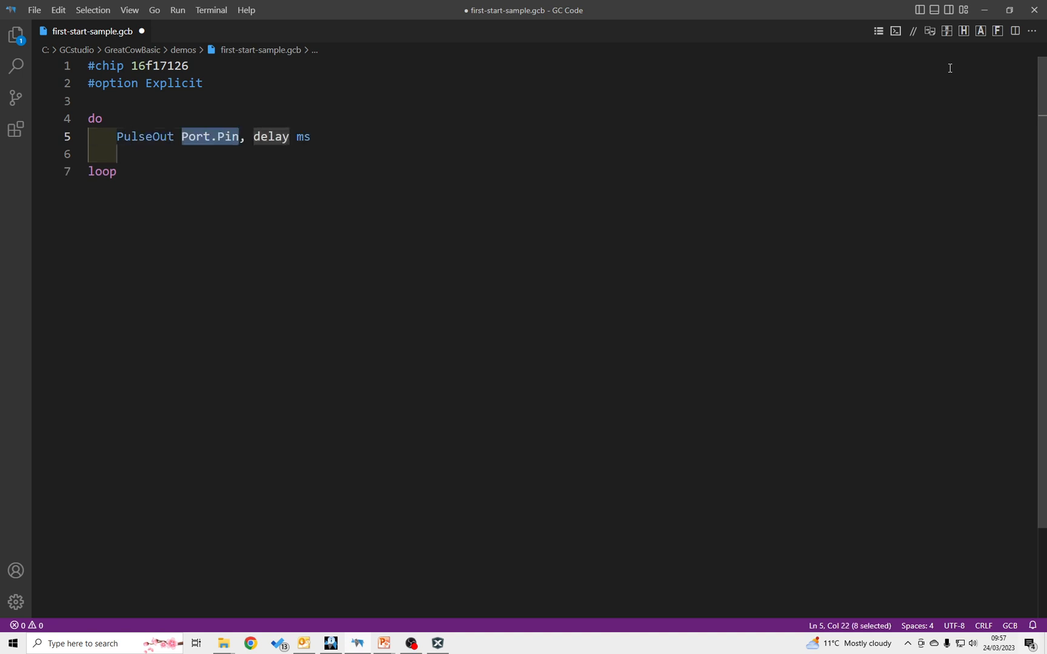
pyautogui.write('porta.')
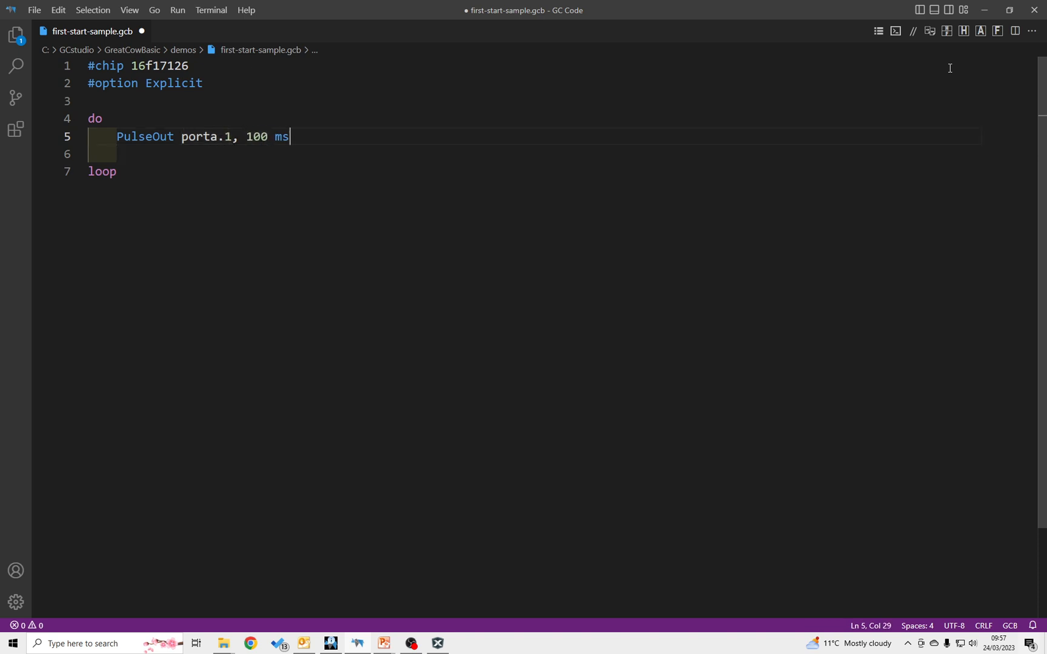
pyautogui.write('wait 100 ms')
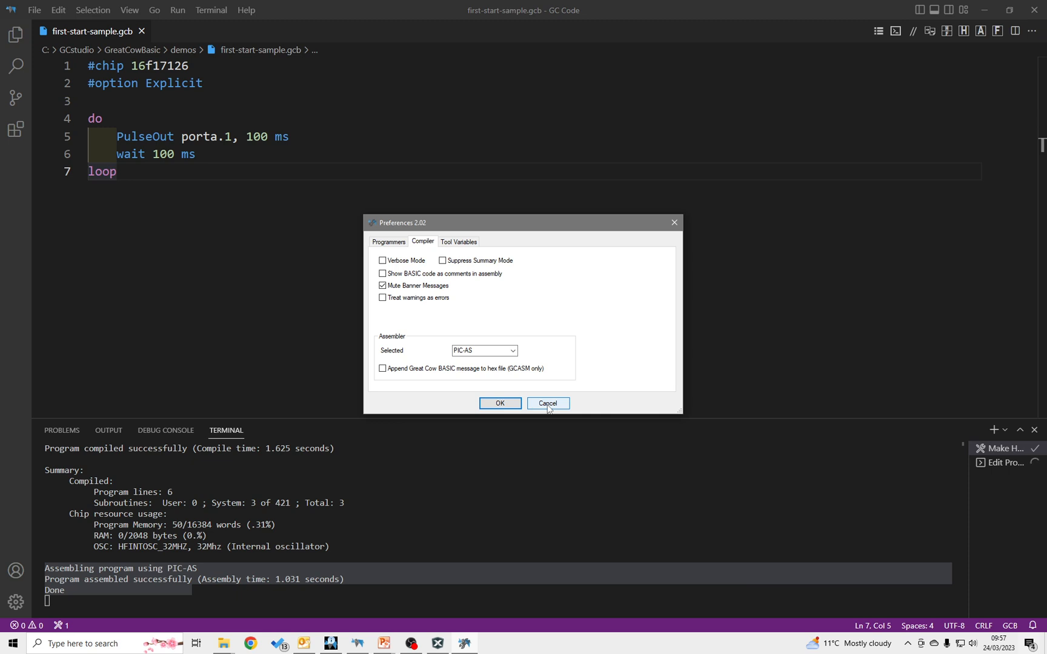
# Cancel the compiler preferences unchanged after confirming PIC-AS is the selected assembler
pyautogui.click(546, 403)
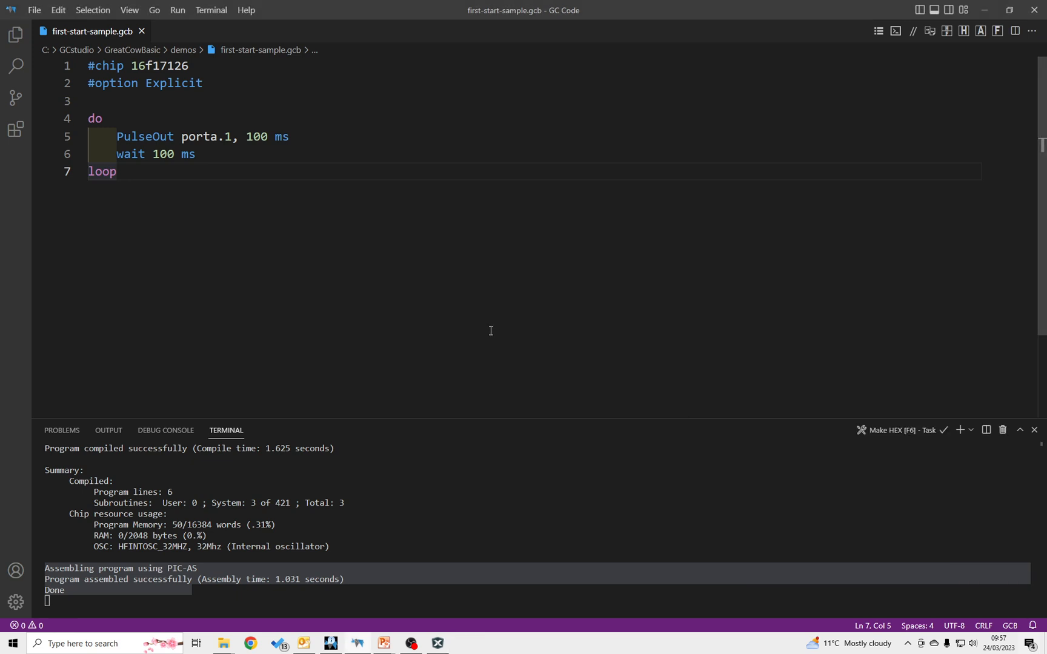
pyautogui.moveTo(438, 290)
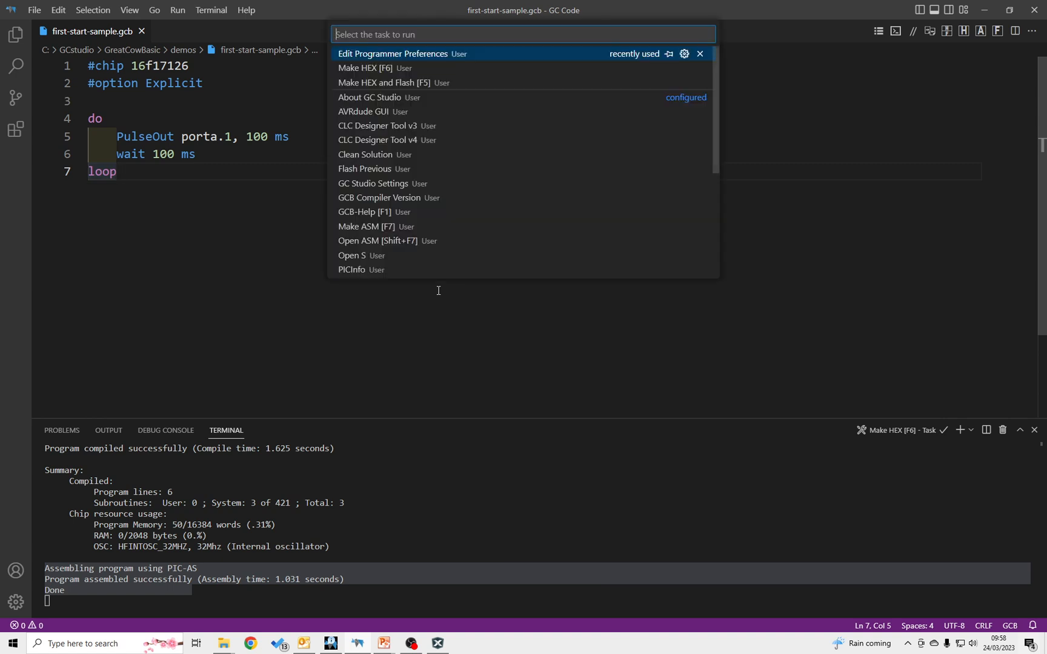
pyautogui.moveTo(351, 259)
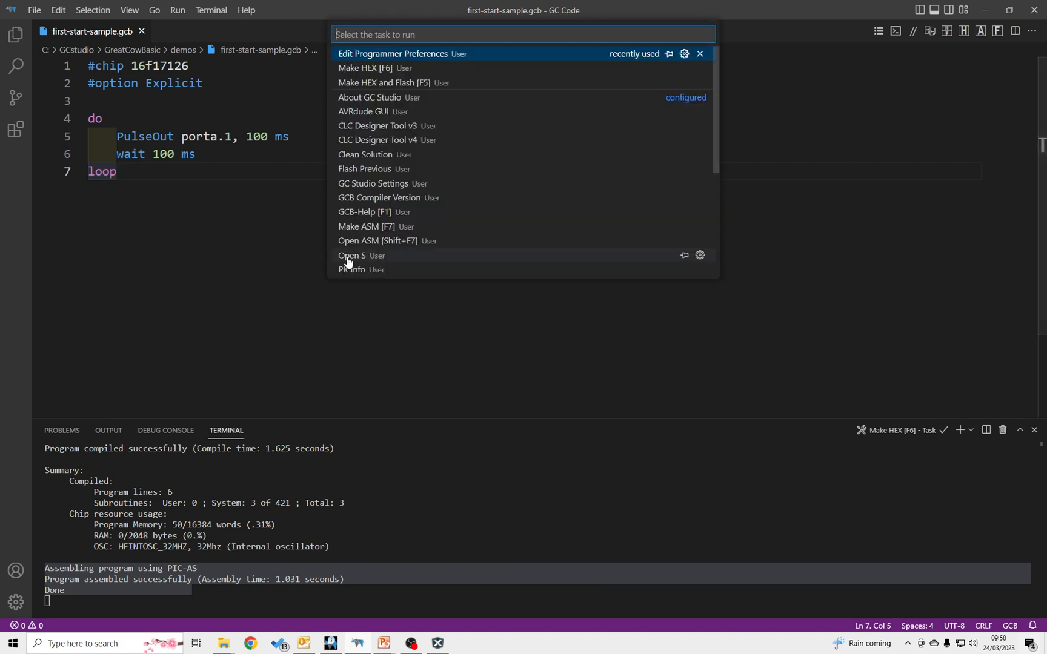
# Open the generated first-start-sample.S and scroll to the SYSDOLOOP_S1 loop with BSF LATA,1
pyautogui.click(352, 255)
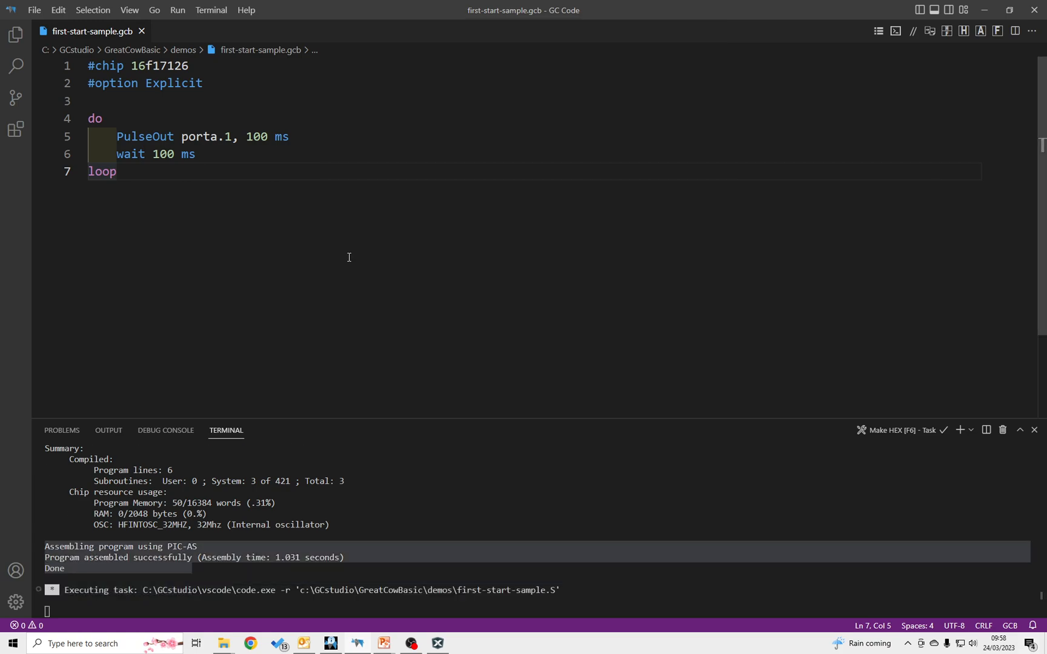
pyautogui.click(208, 31)
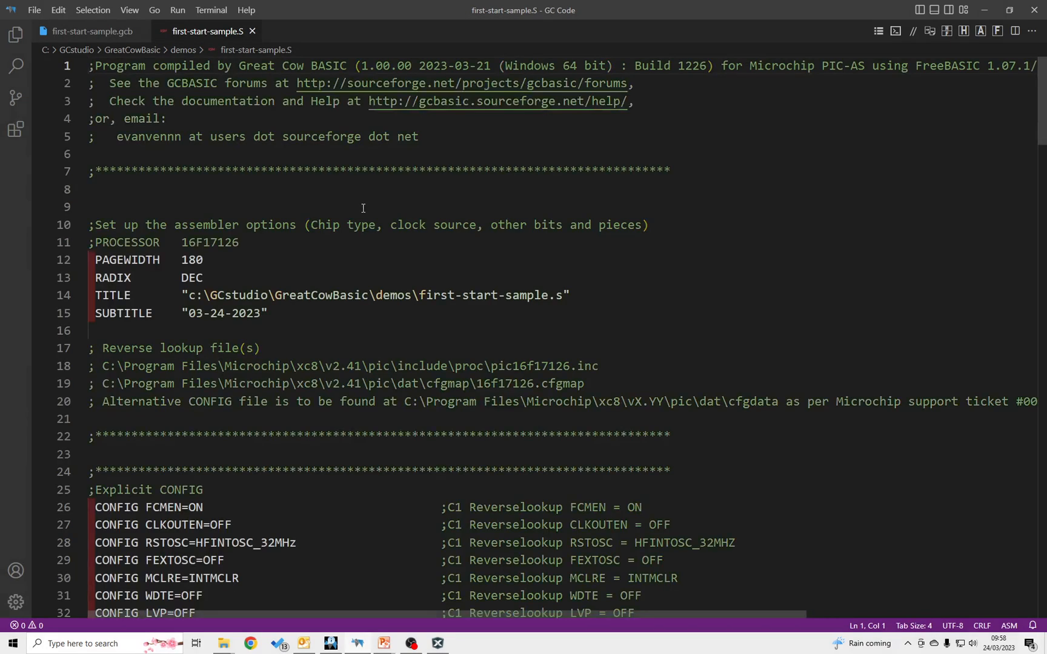
pyautogui.scroll(-3)
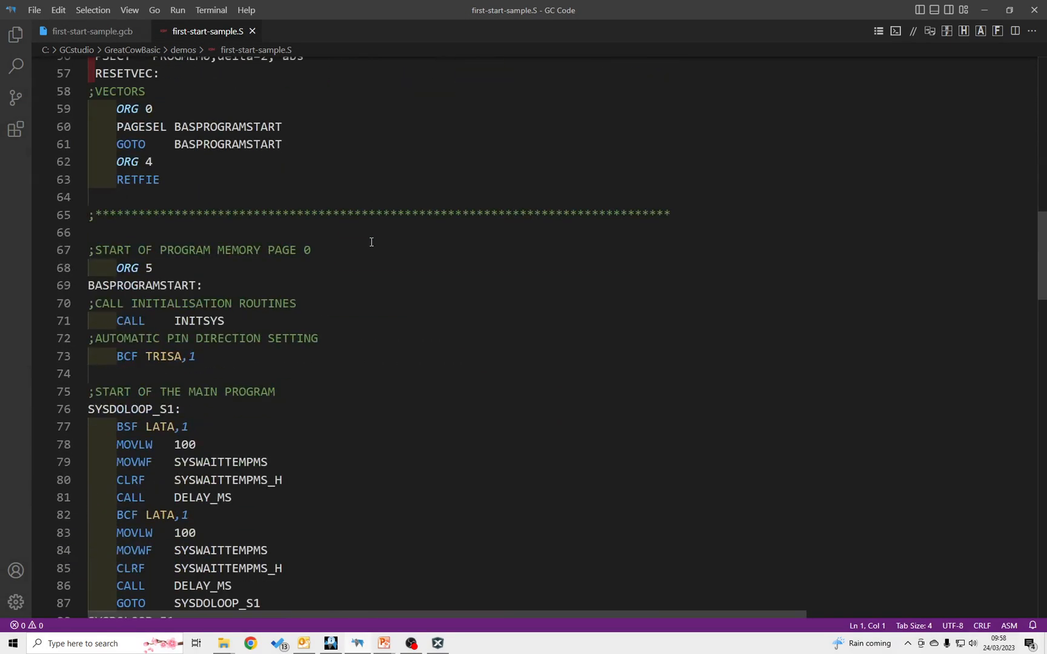
pyautogui.scroll(-3)
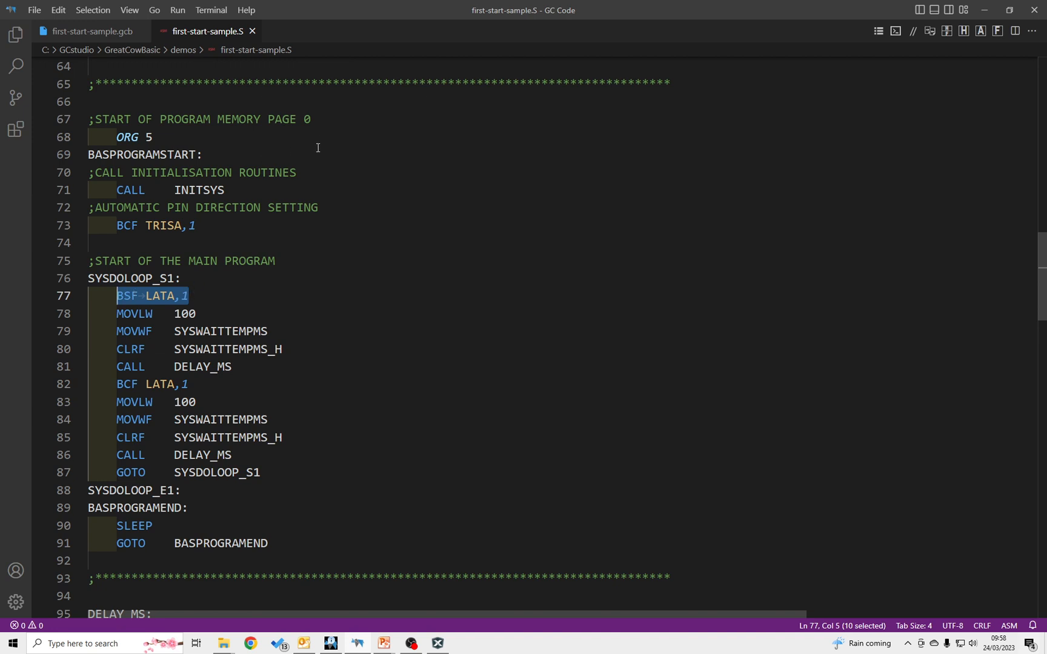
pyautogui.moveTo(207, 32)
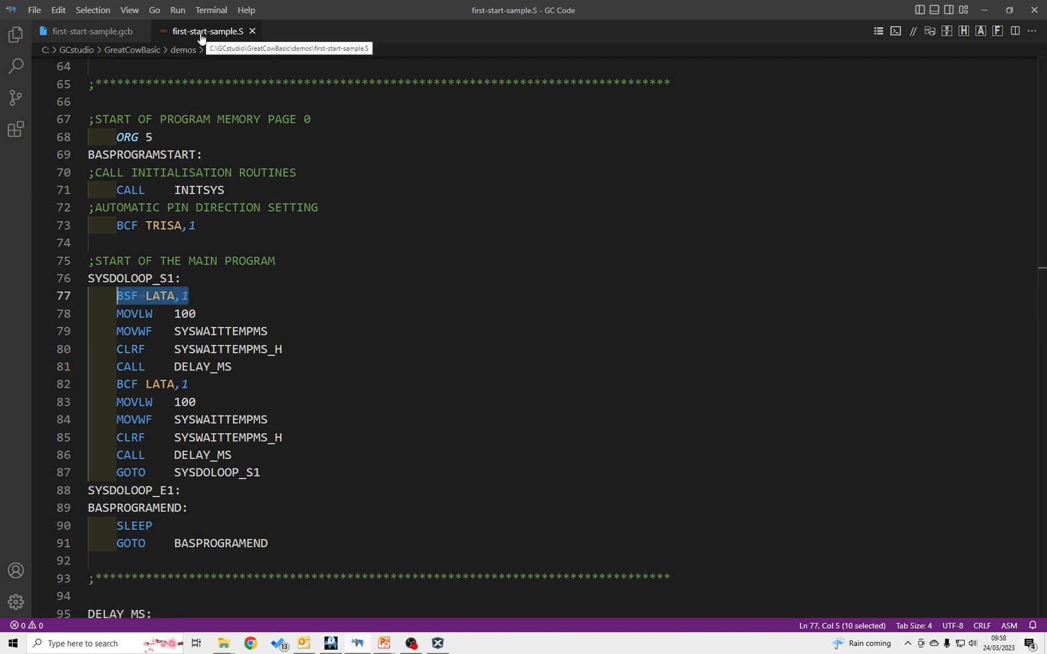
pyautogui.rightClick(208, 31)
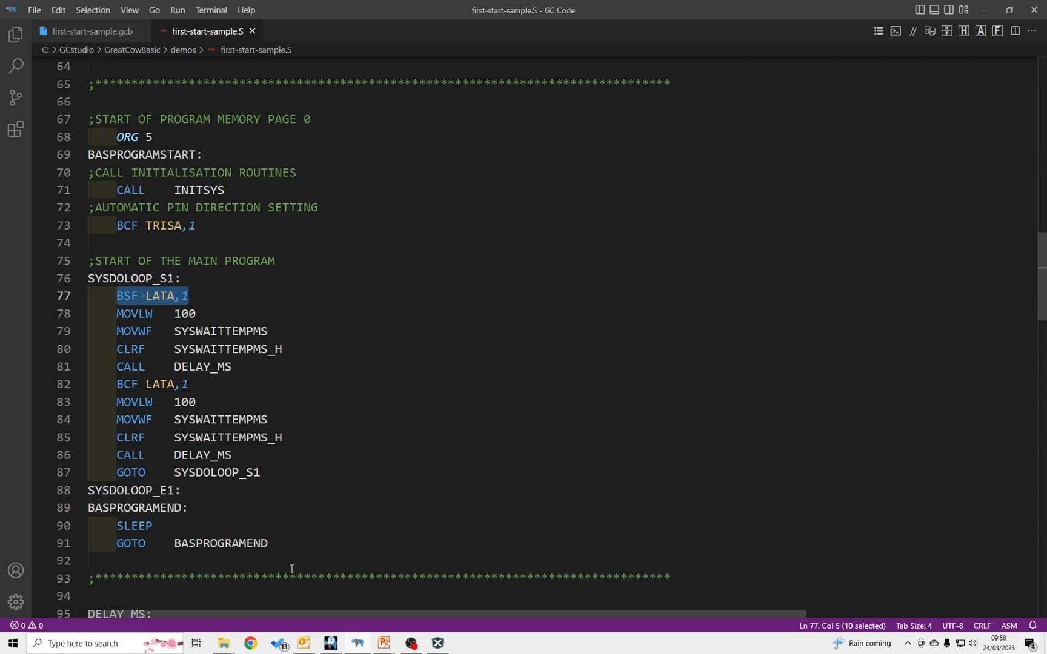
pyautogui.moveTo(437, 644)
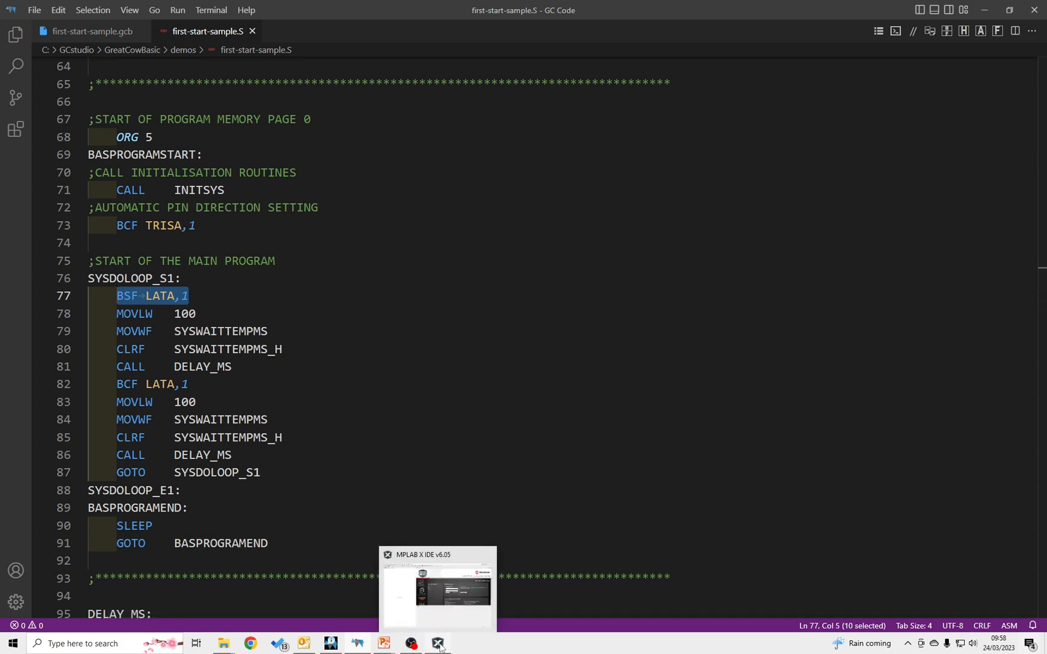
# Bring MPLAB X IDE v6.05 to the front and show its File menu
pyautogui.click(436, 643)
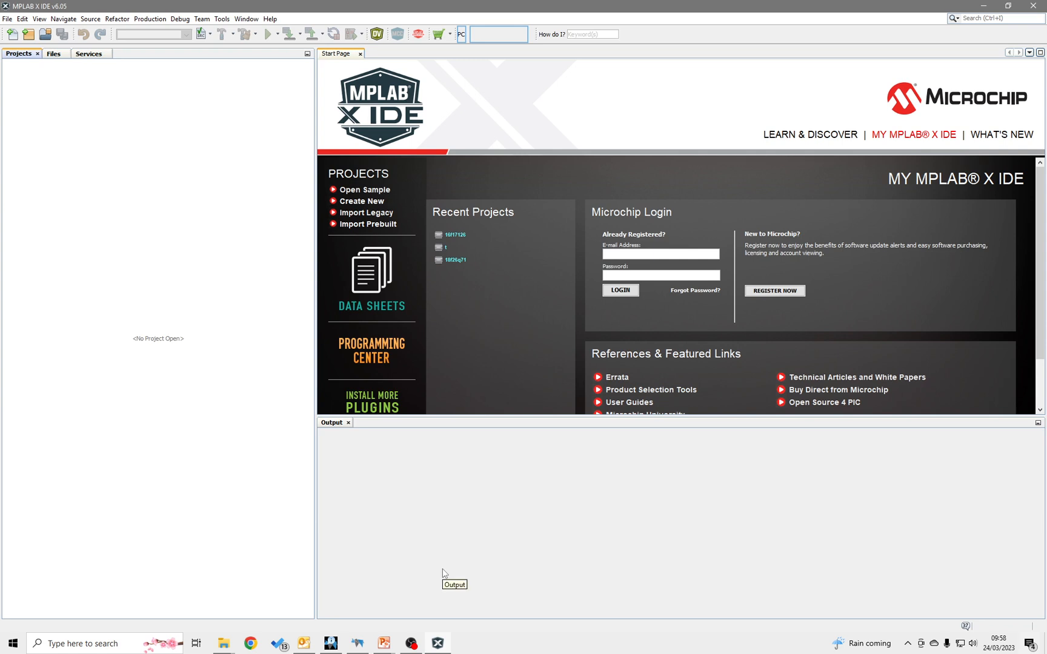
pyautogui.moveTo(445, 573)
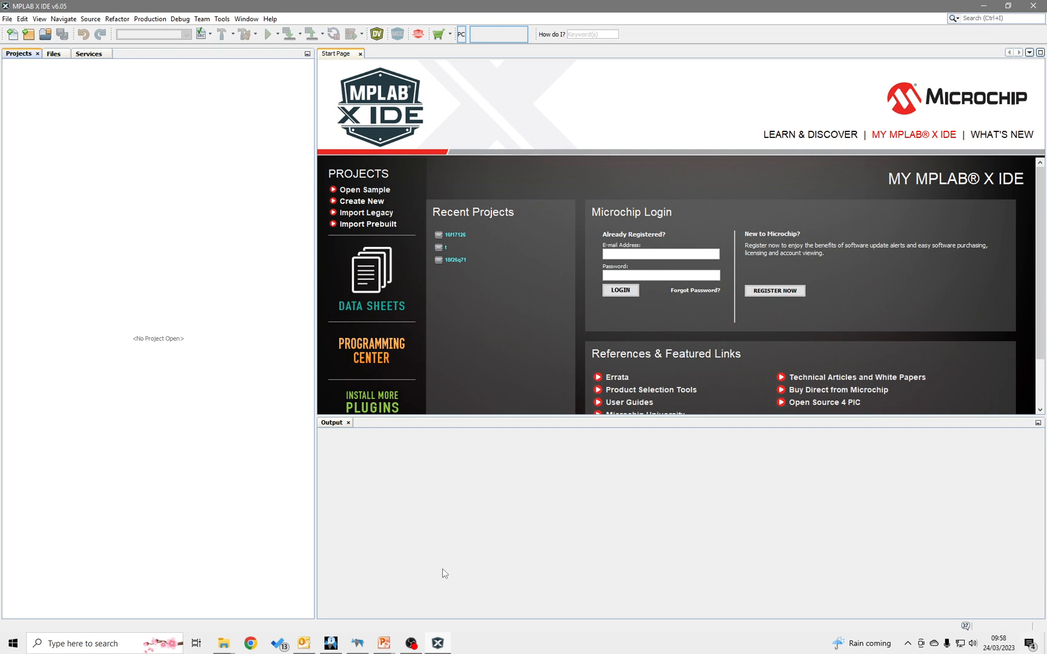
pyautogui.click(7, 19)
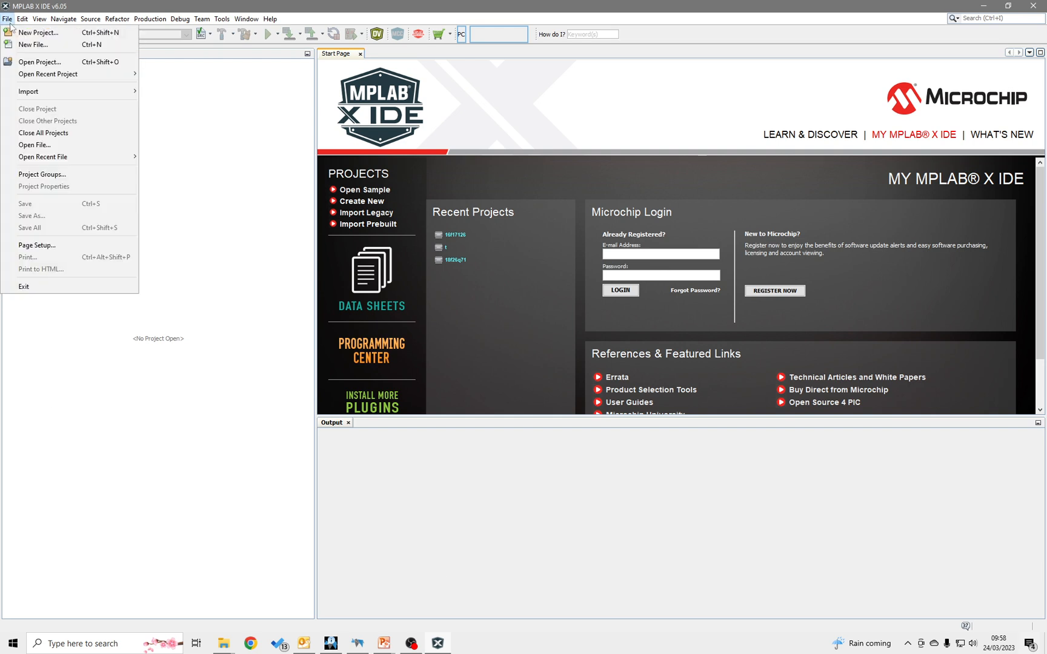
# Start a standalone project targeting PIC16F17126 with the simulator as debug tool
pyautogui.click(39, 32)
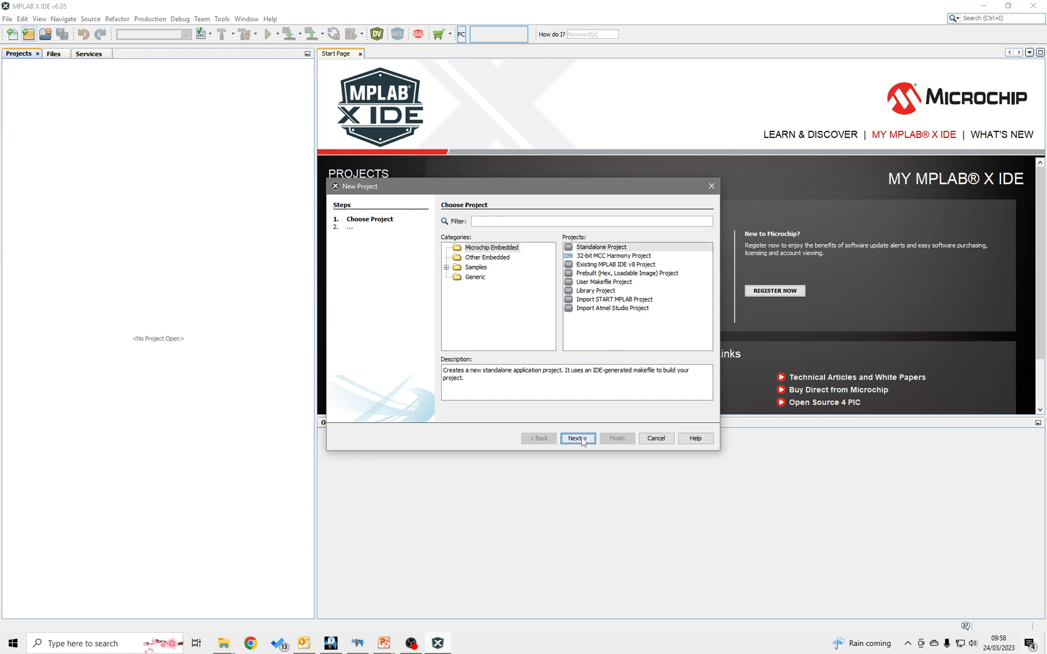
pyautogui.click(577, 439)
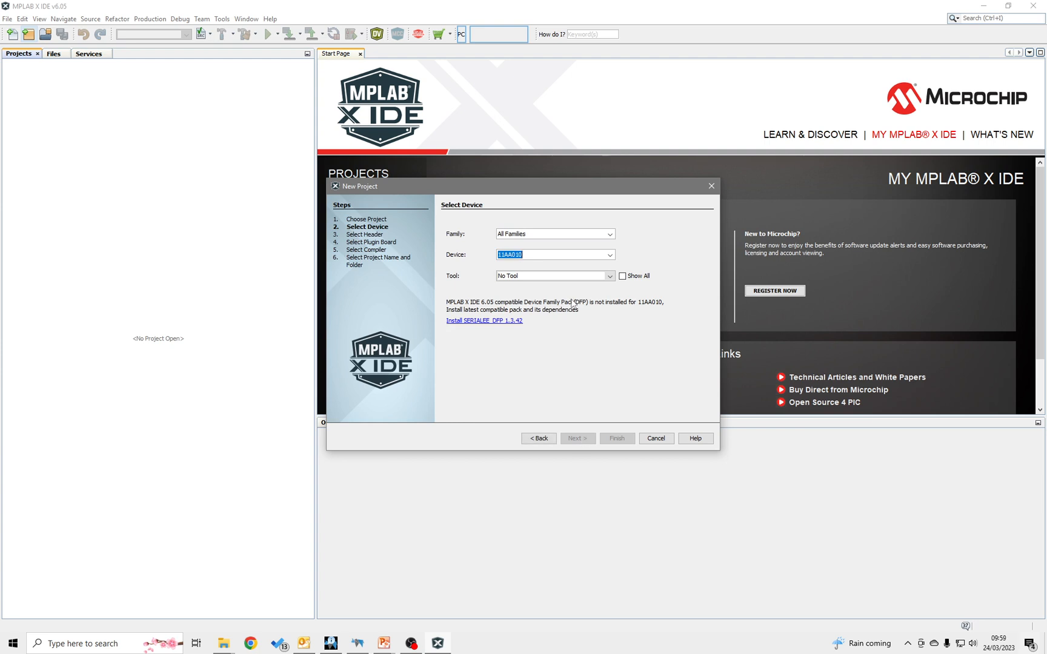
pyautogui.write('PIC16F1712')
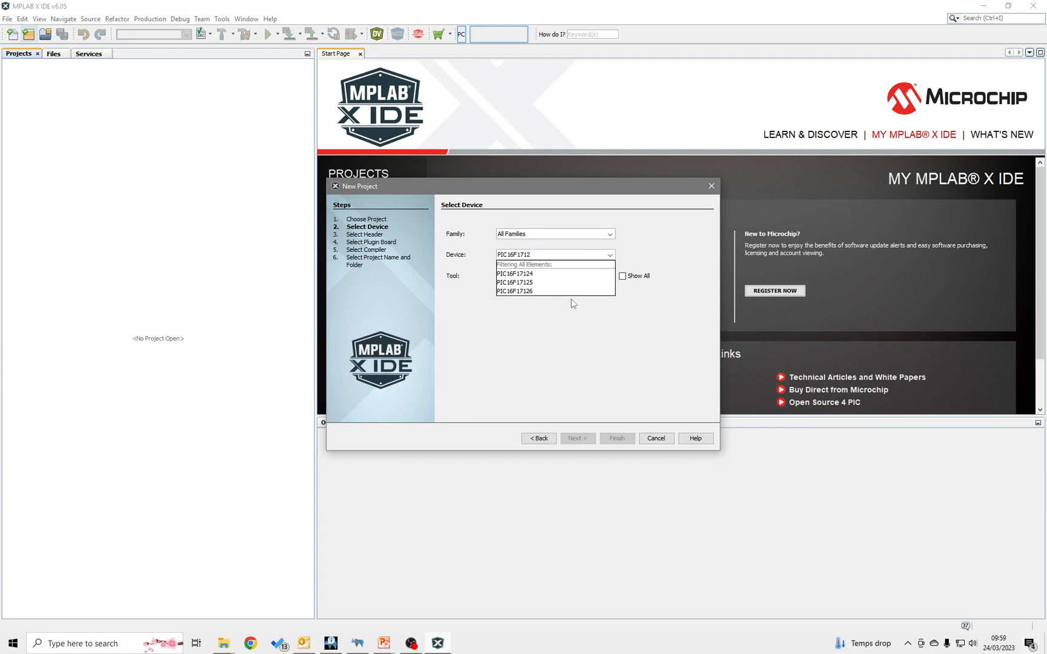
pyautogui.click(532, 291)
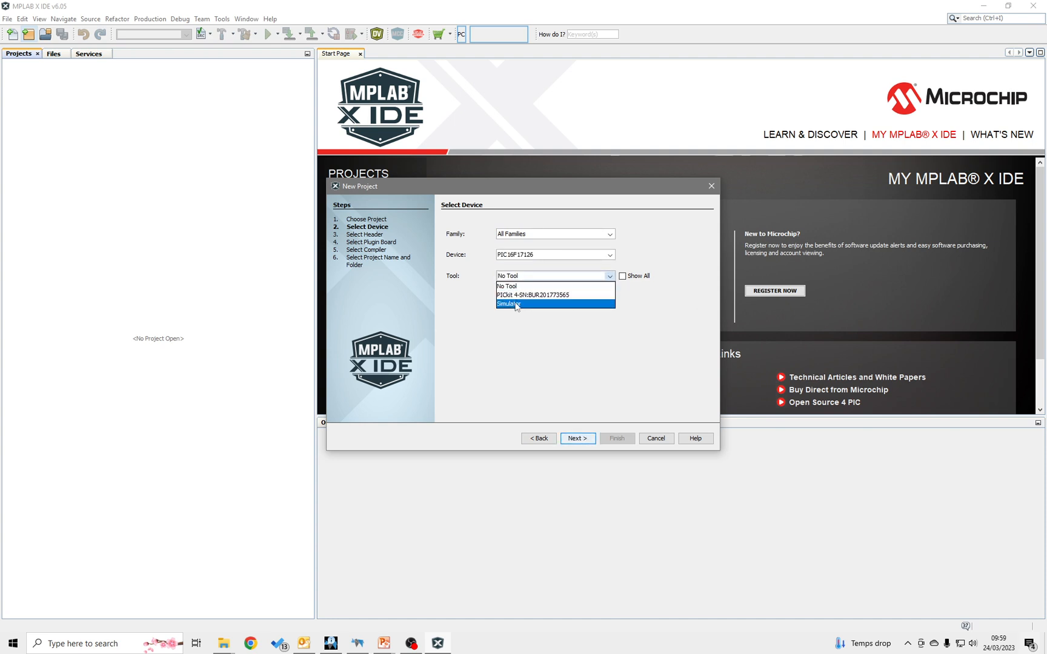
pyautogui.click(509, 305)
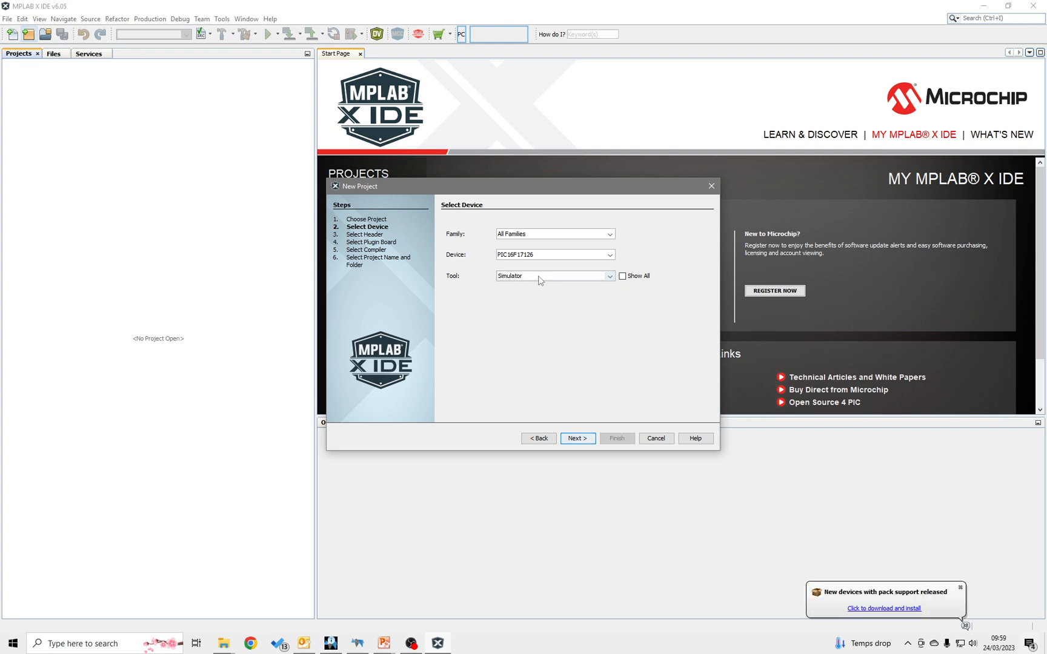
pyautogui.click(577, 438)
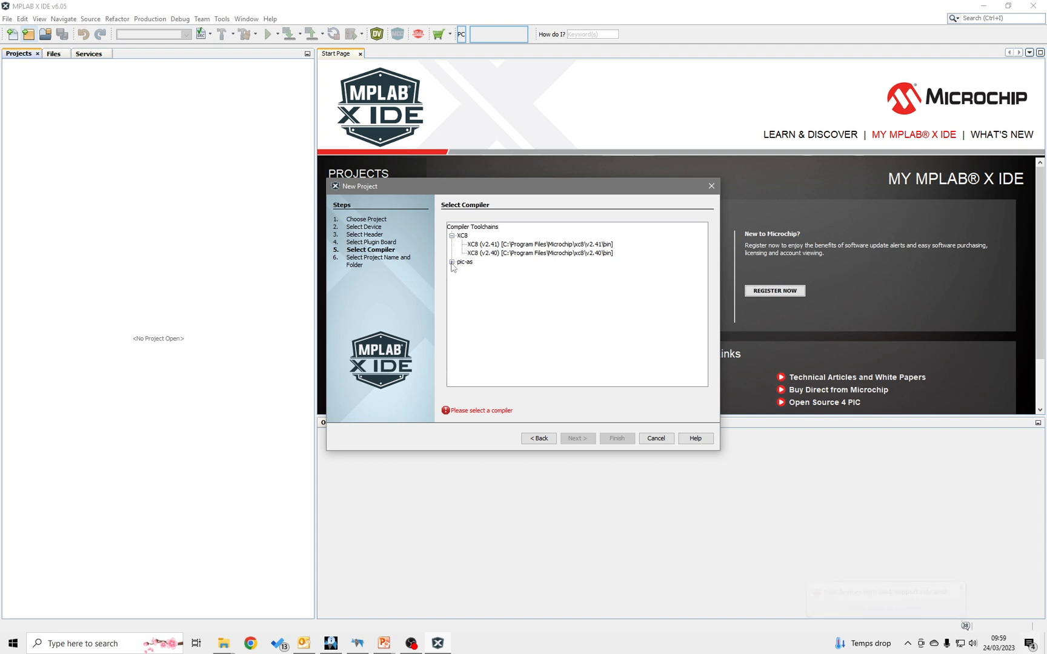
# Choose the pic-as v2.41 toolchain, name the project PIC17126, and finish
pyautogui.click(451, 261)
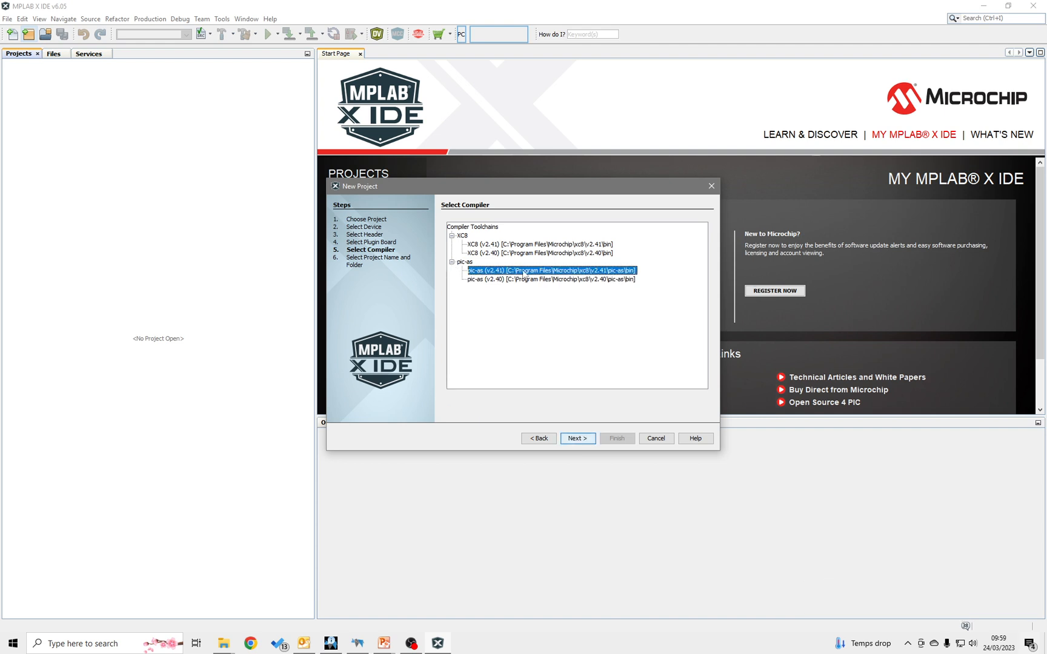
pyautogui.click(577, 438)
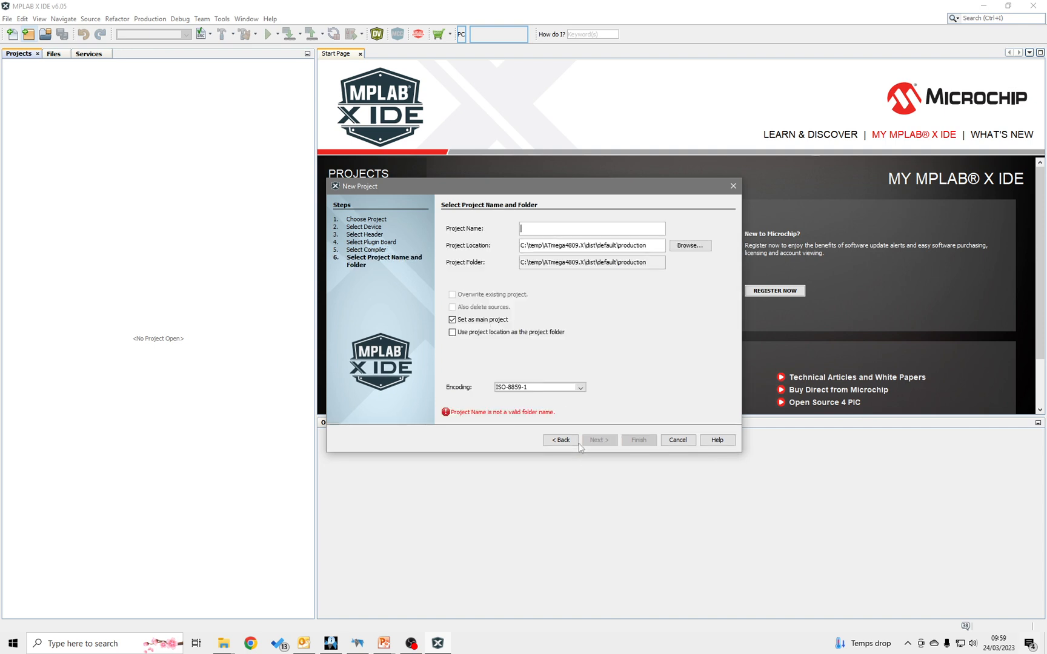
pyautogui.write('PIC17126')
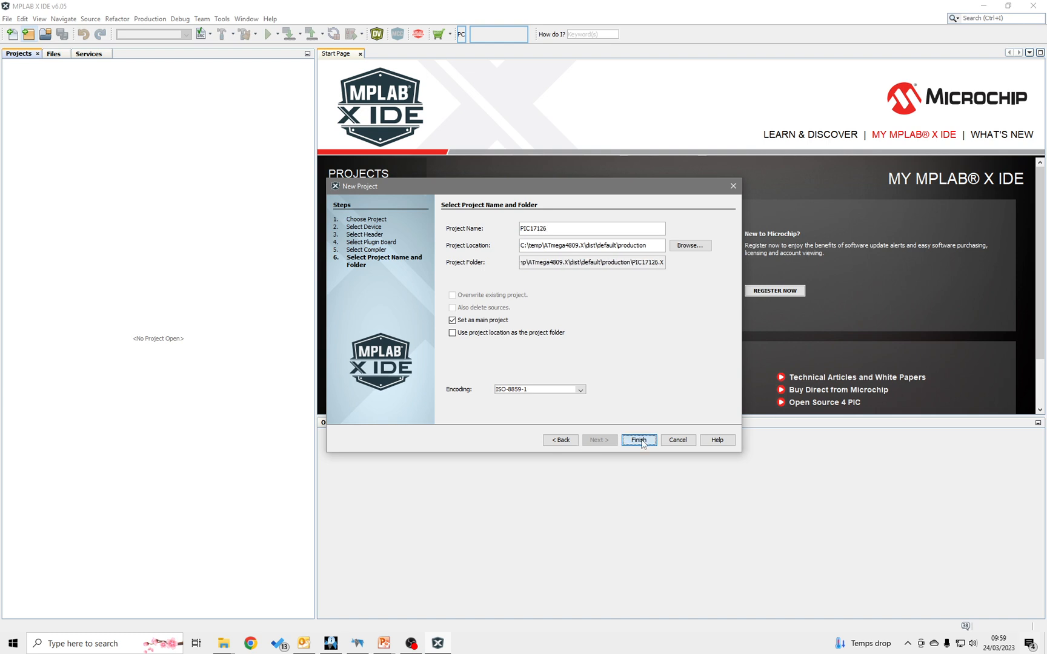
pyautogui.moveTo(666, 425)
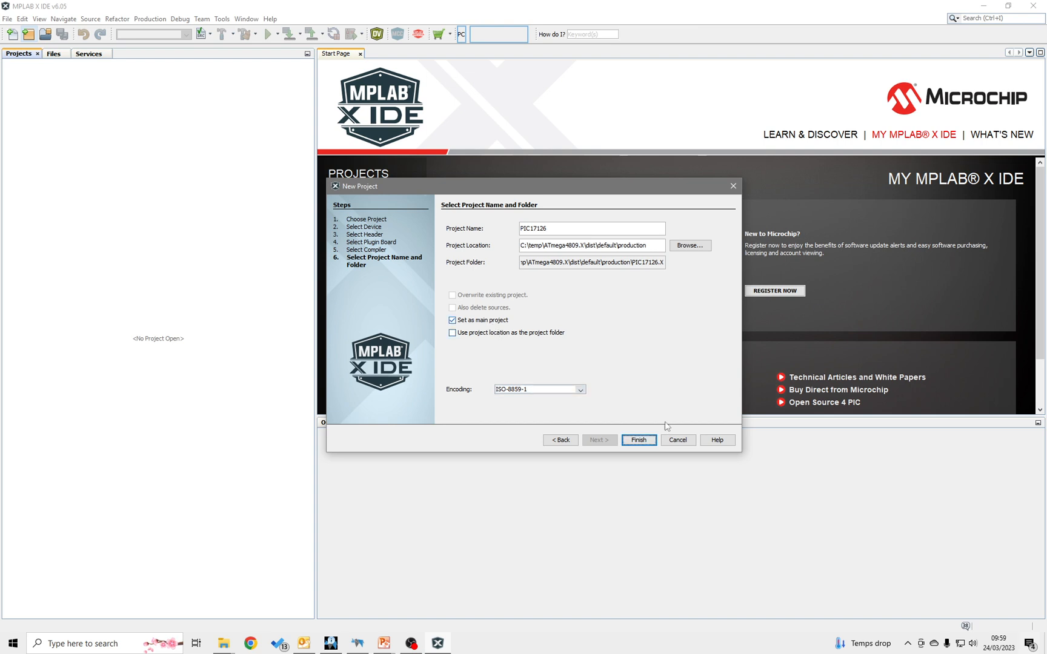
pyautogui.click(638, 440)
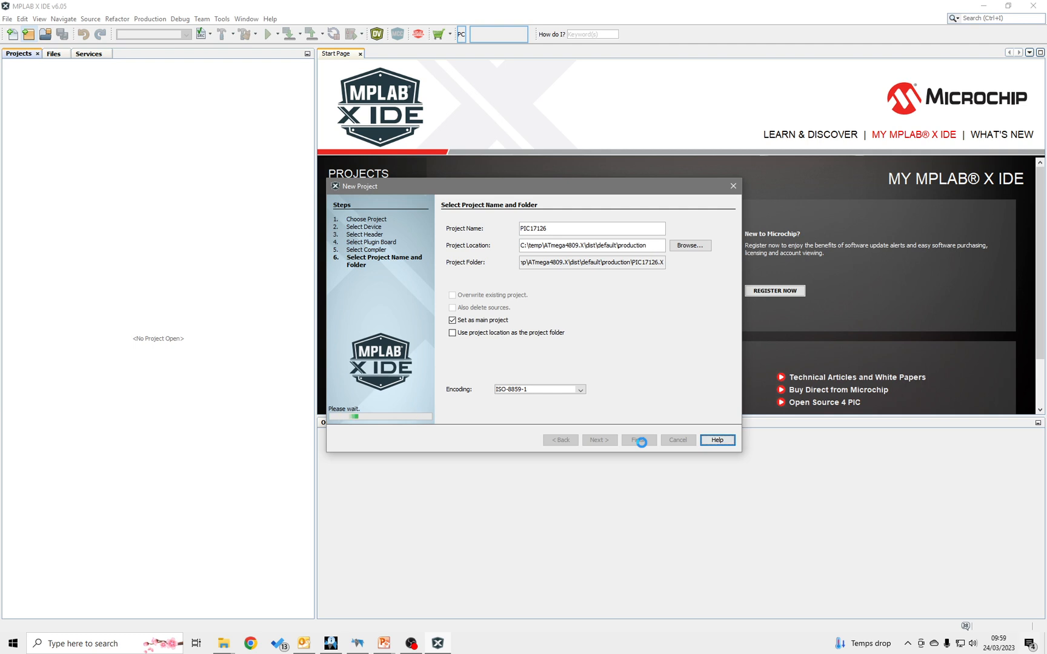
pyautogui.click(636, 440)
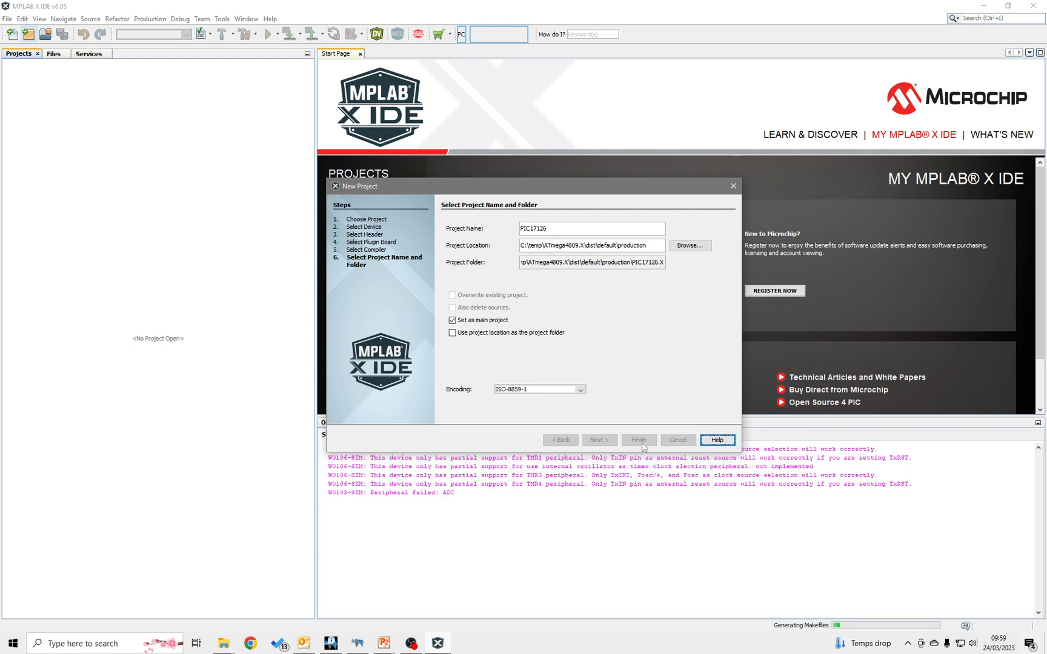
pyautogui.click(637, 440)
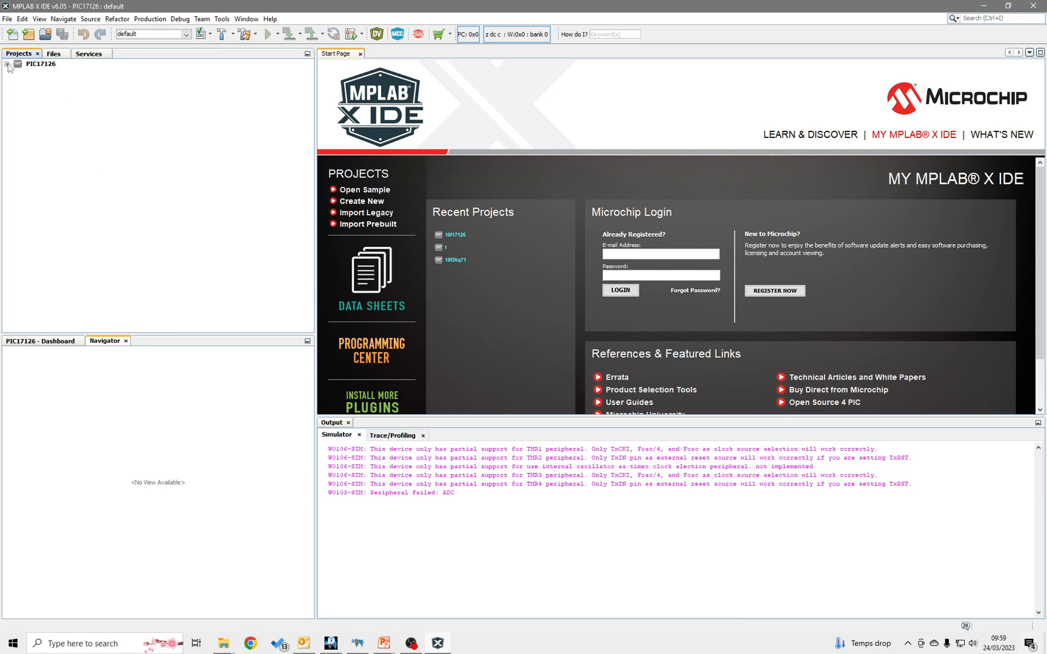
# Add C:\GCstudio\GreatCowBasic\demos\first-start-sample.S to the PIC17126 Source Files folder
pyautogui.click(7, 64)
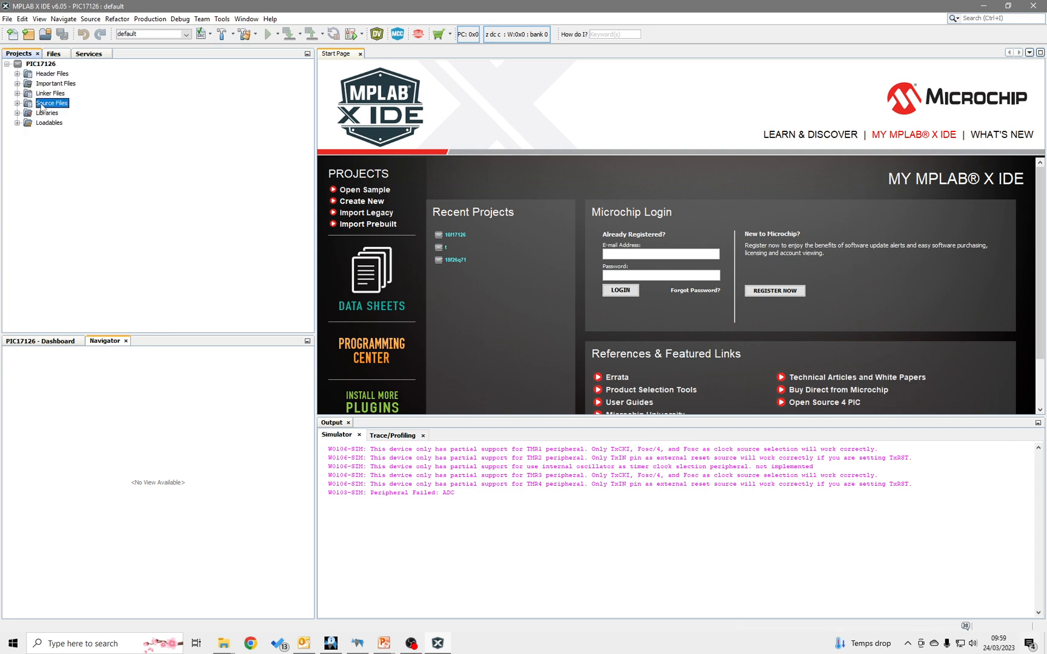
pyautogui.rightClick(52, 103)
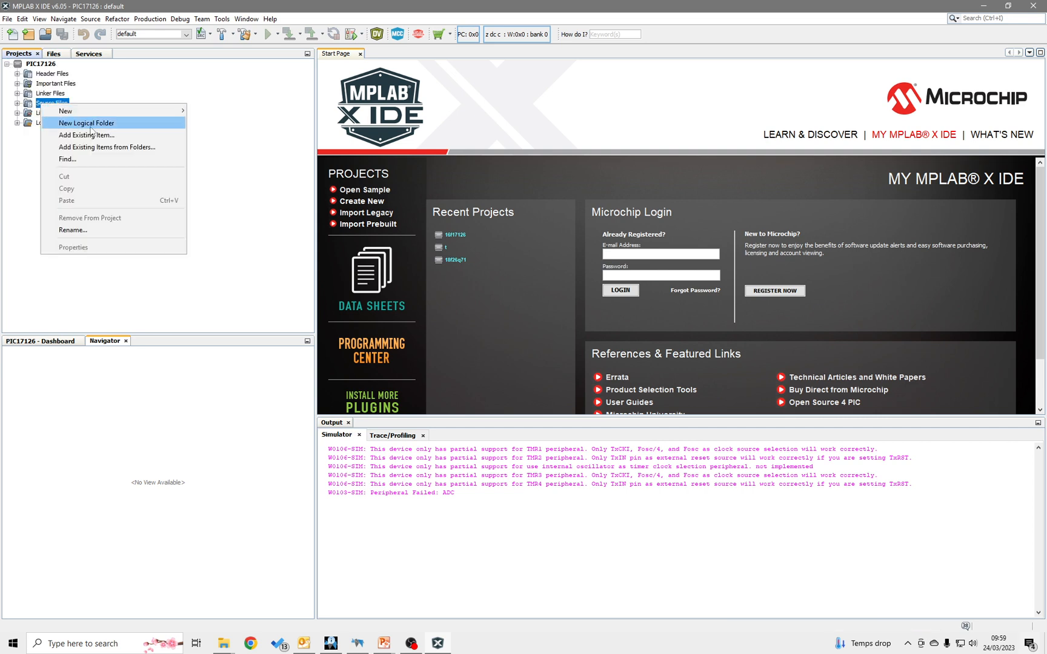
pyautogui.click(189, 172)
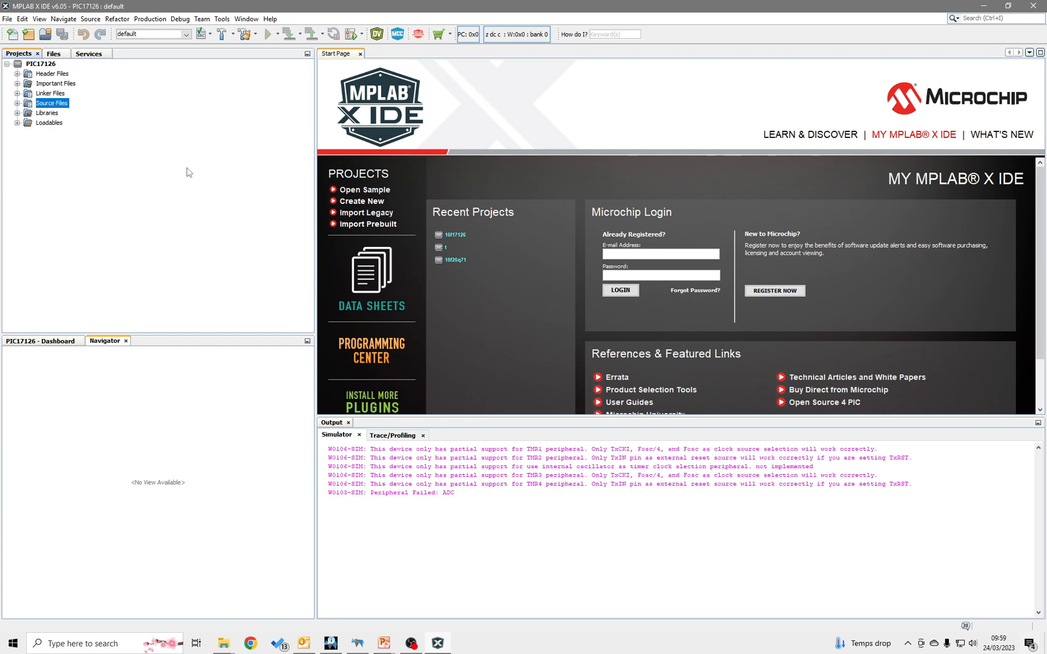
pyautogui.click(365, 190)
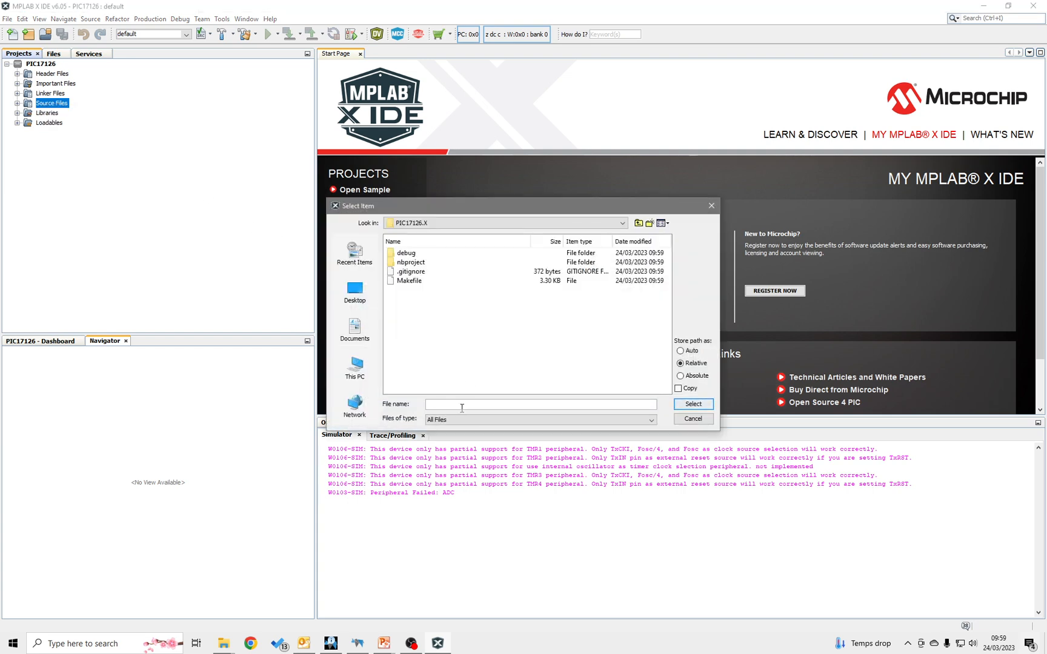
pyautogui.write('C:\\GCstudio\\GreatCowBasic\\demos\\first-start-sample.S')
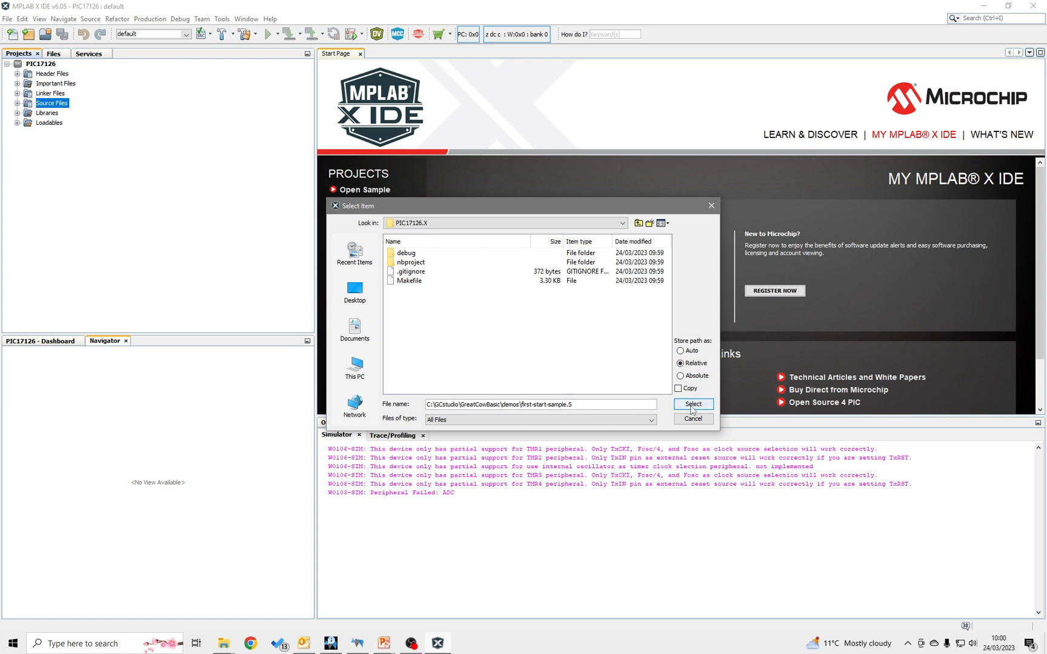
pyautogui.click(692, 418)
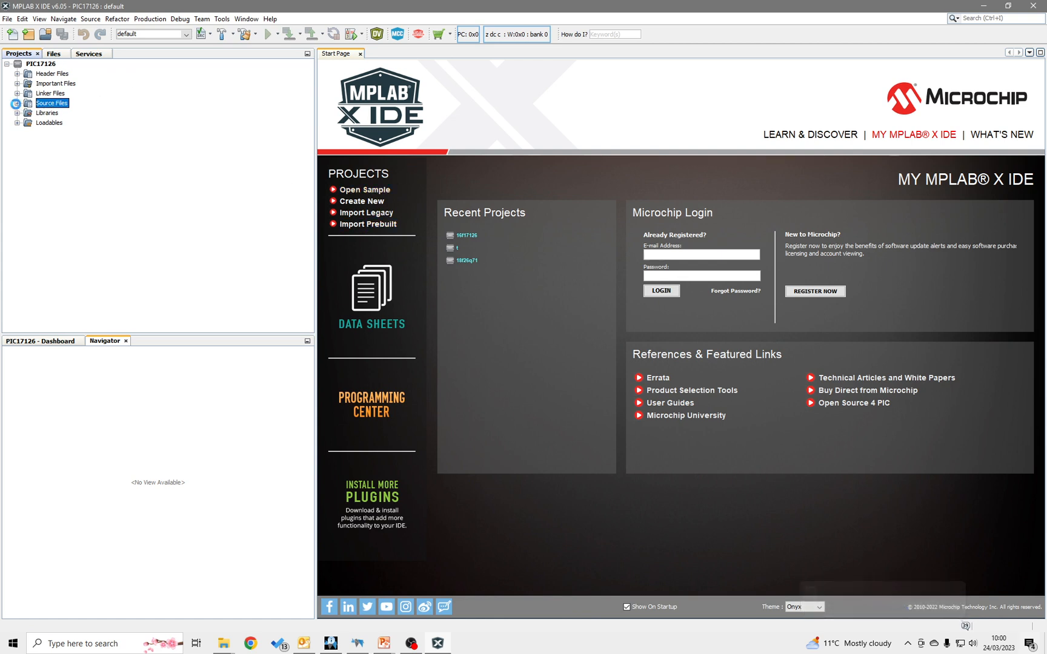
# Expand Source Files and view first-start-sample.s with its processor and CONFIG lines
pyautogui.click(70, 113)
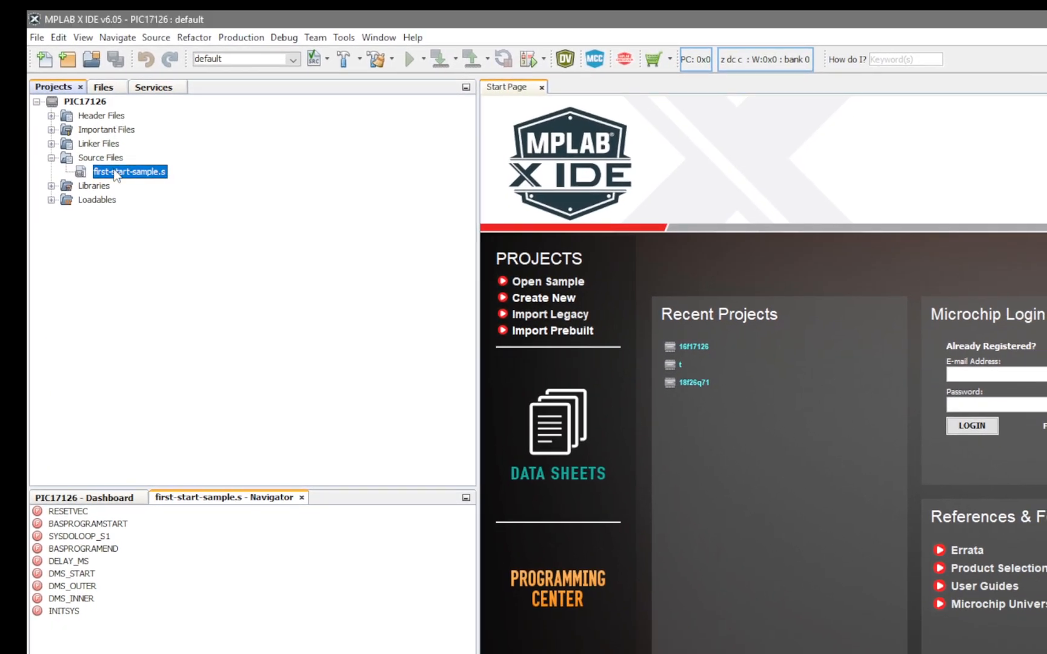
pyautogui.doubleClick(129, 172)
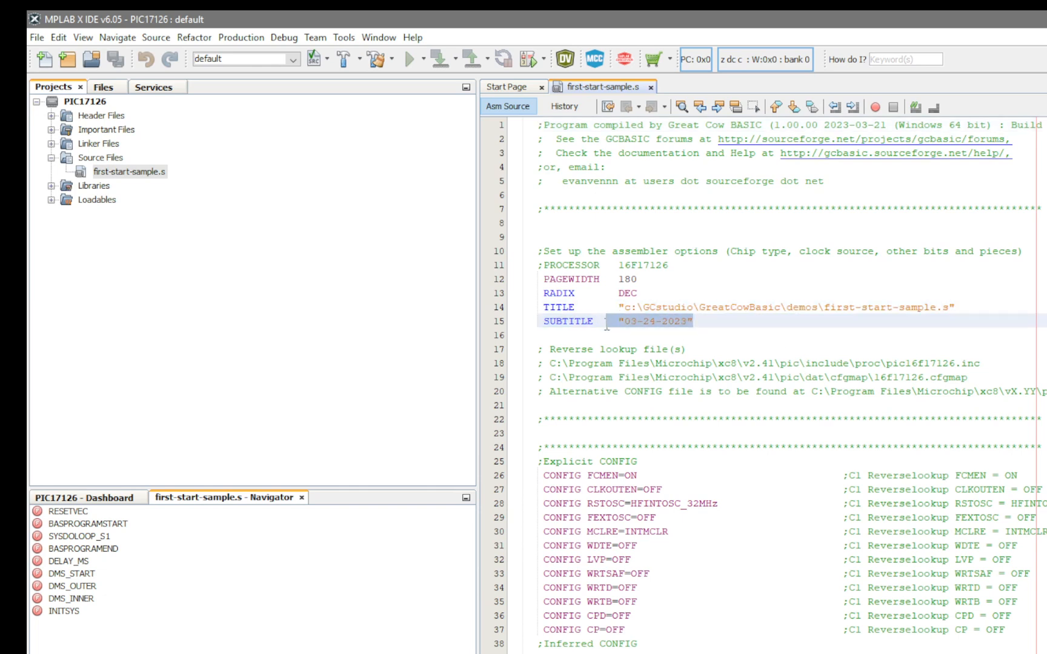
pyautogui.click(241, 37)
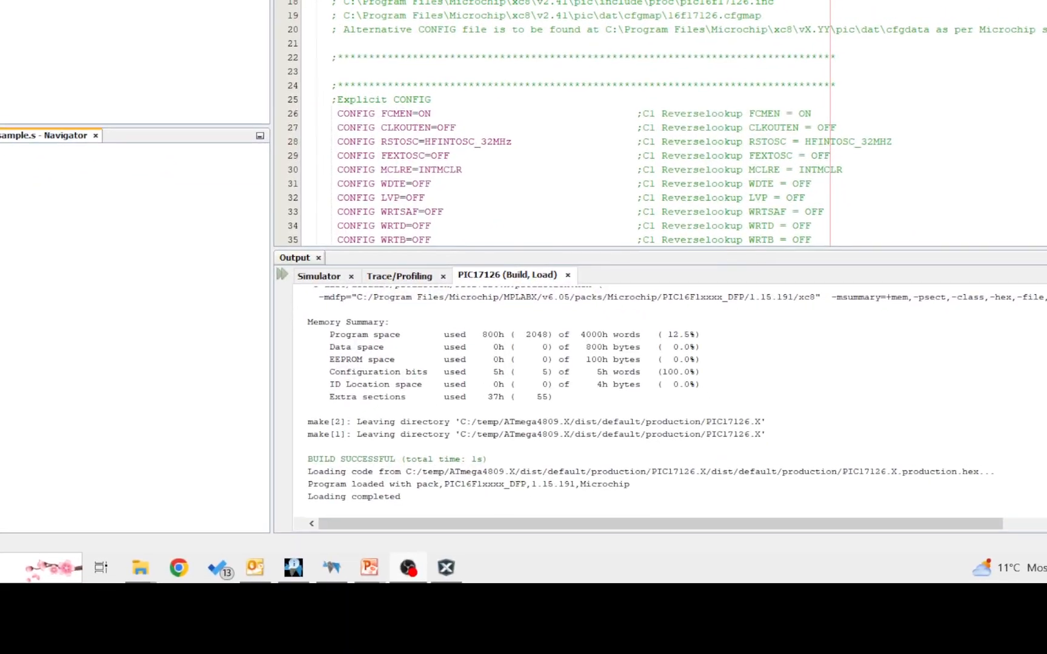
# Build PIC17126 for debugging and confirm BUILD SUCCESSFUL in the Output window
pyautogui.scroll(-3)
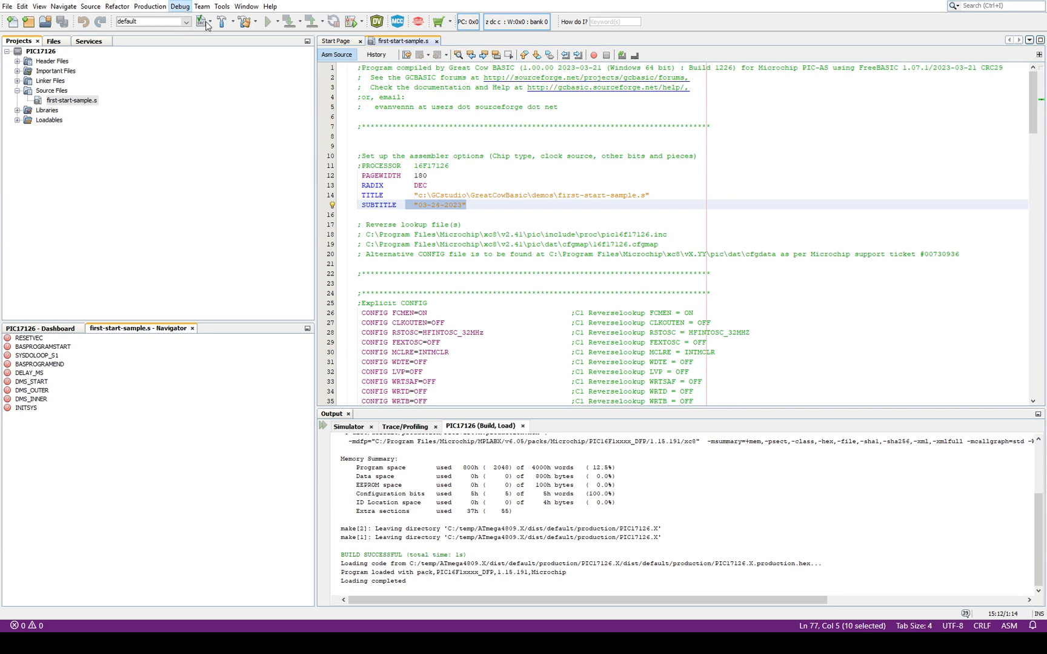
pyautogui.moveTo(209, 45)
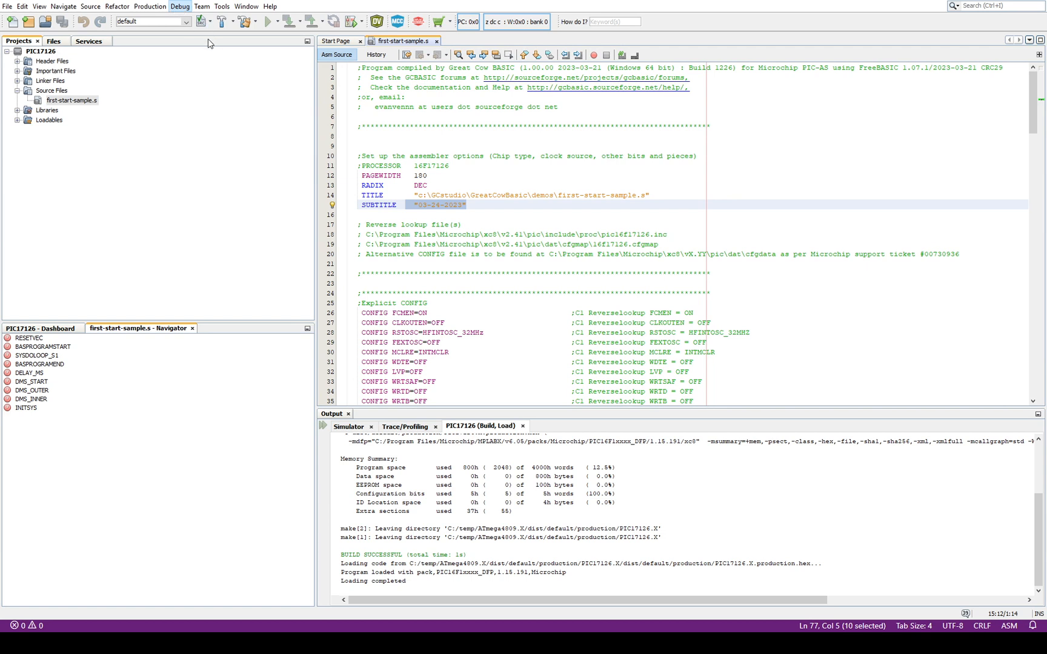
pyautogui.moveTo(243, 44)
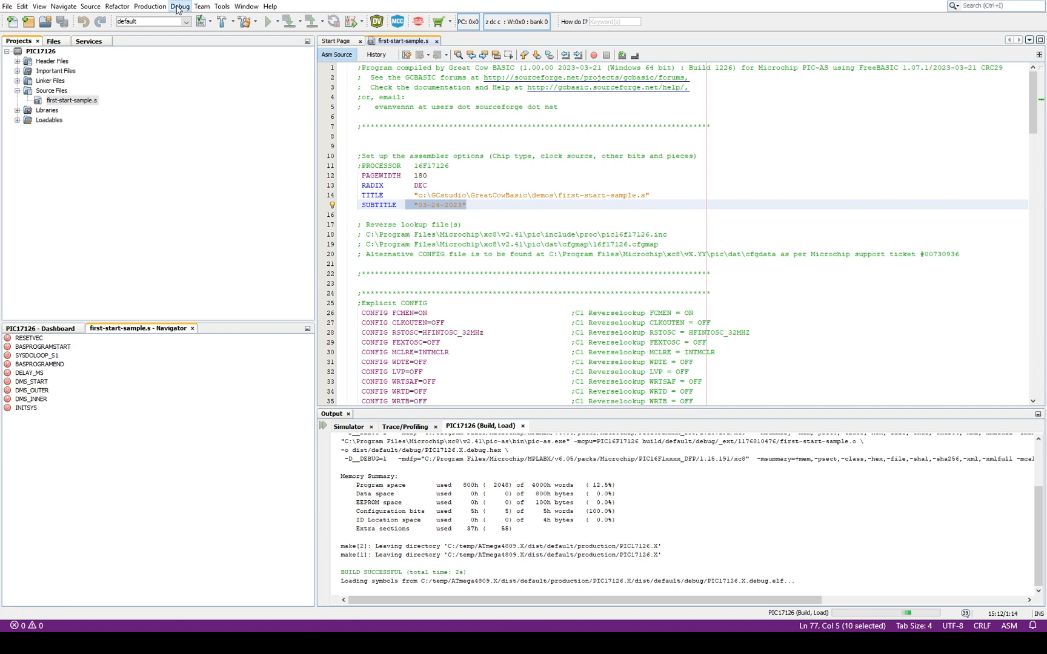
pyautogui.moveTo(207, 41)
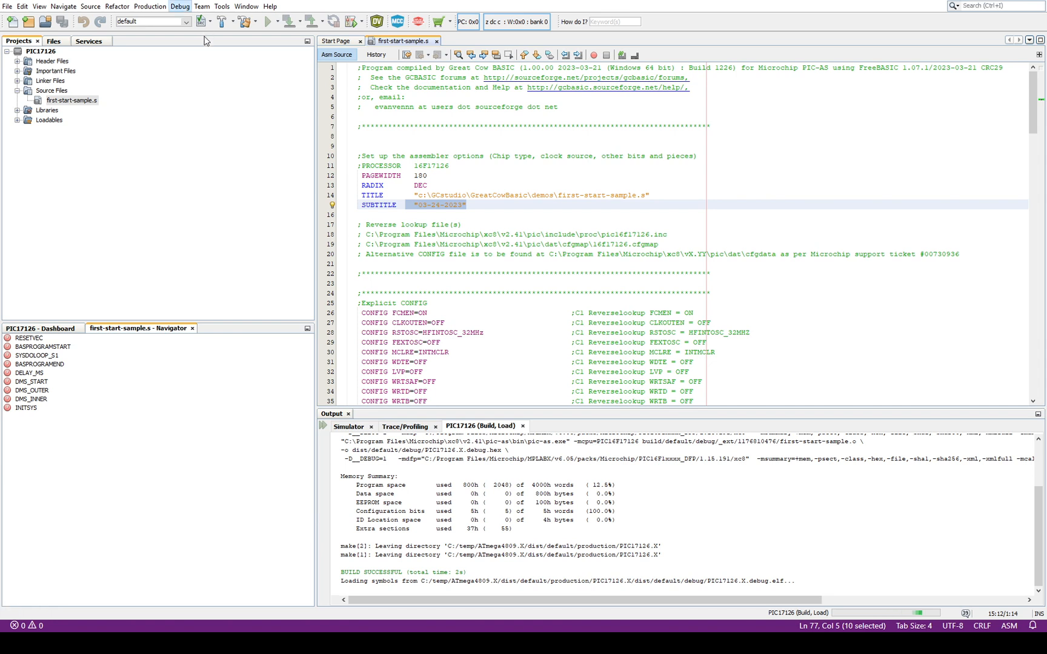
pyautogui.moveTo(223, 44)
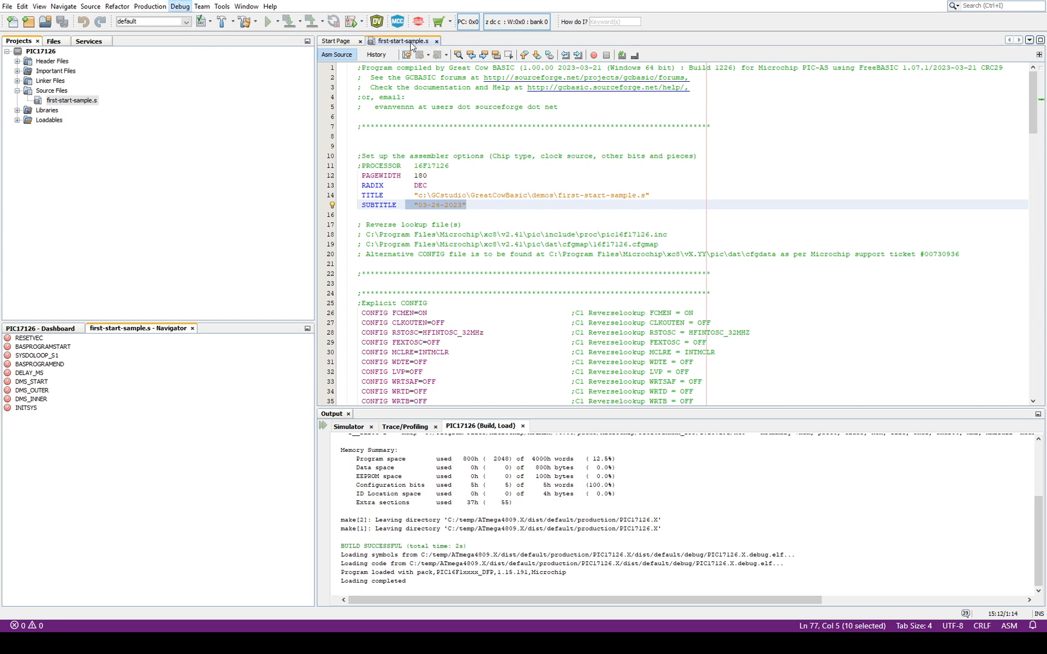
pyautogui.moveTo(420, 64)
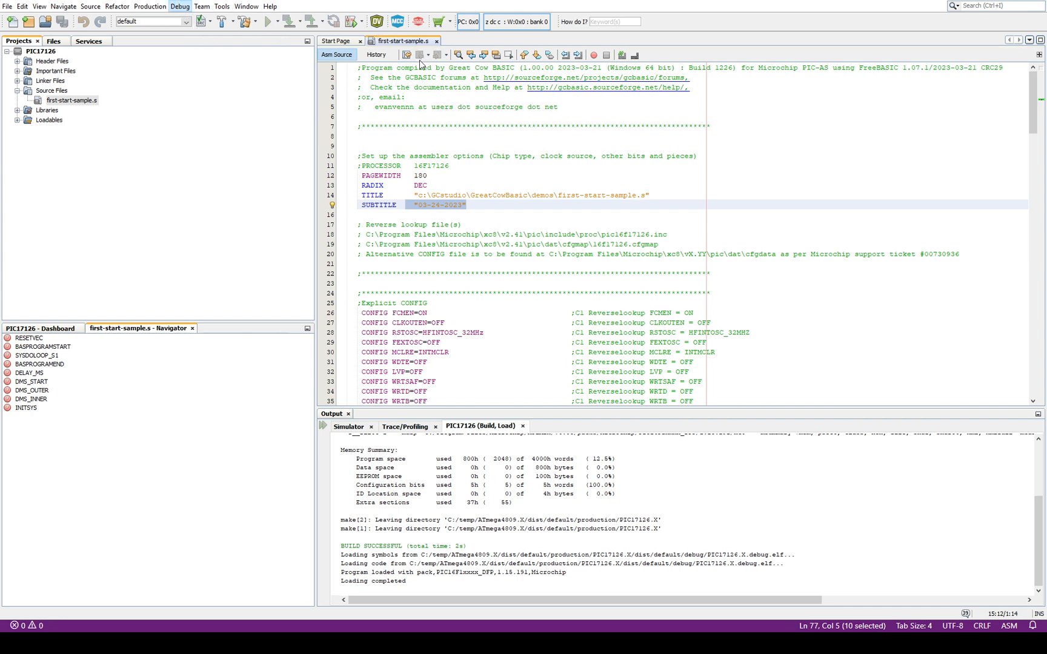
# Start the debug session halted at the reset vector and show the Watches list
pyautogui.click(427, 20)
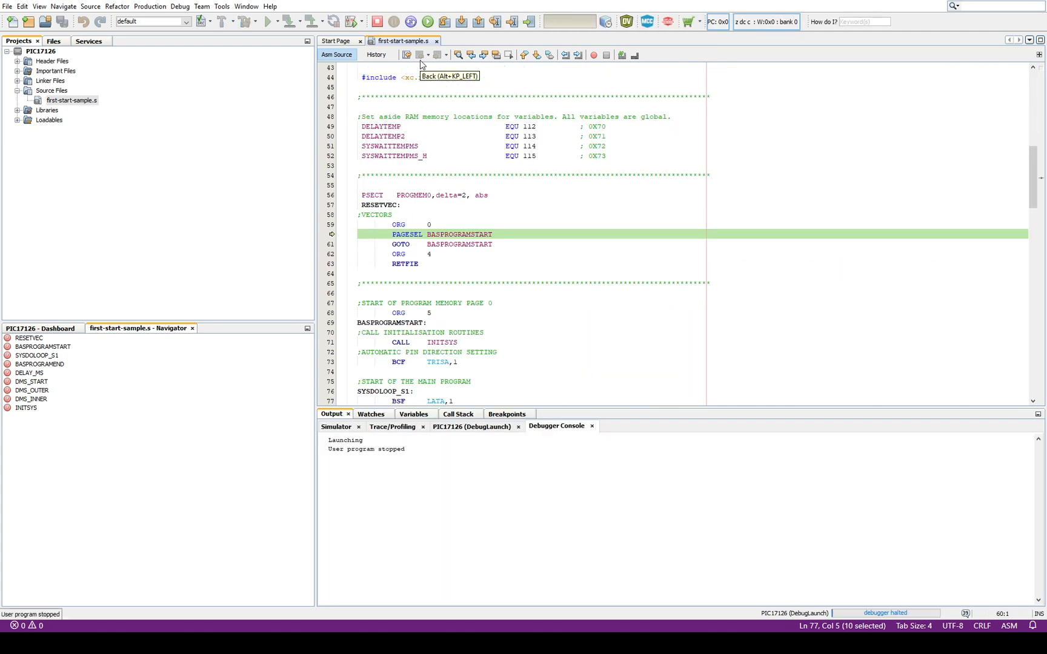
pyautogui.moveTo(495, 260)
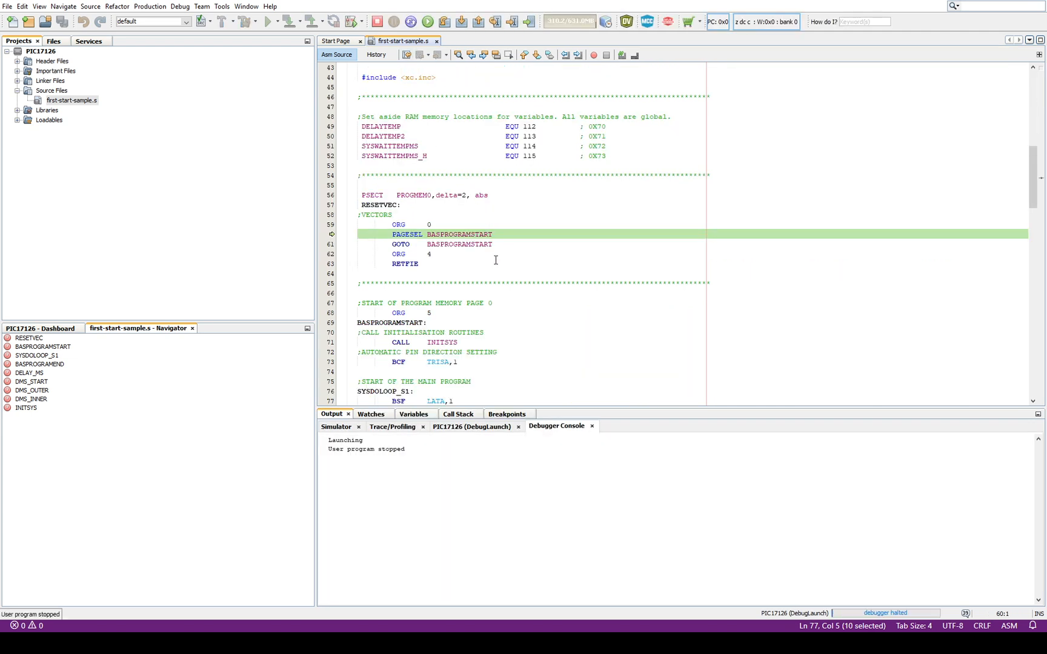
pyautogui.moveTo(360, 195); pyautogui.dragTo(419, 263)
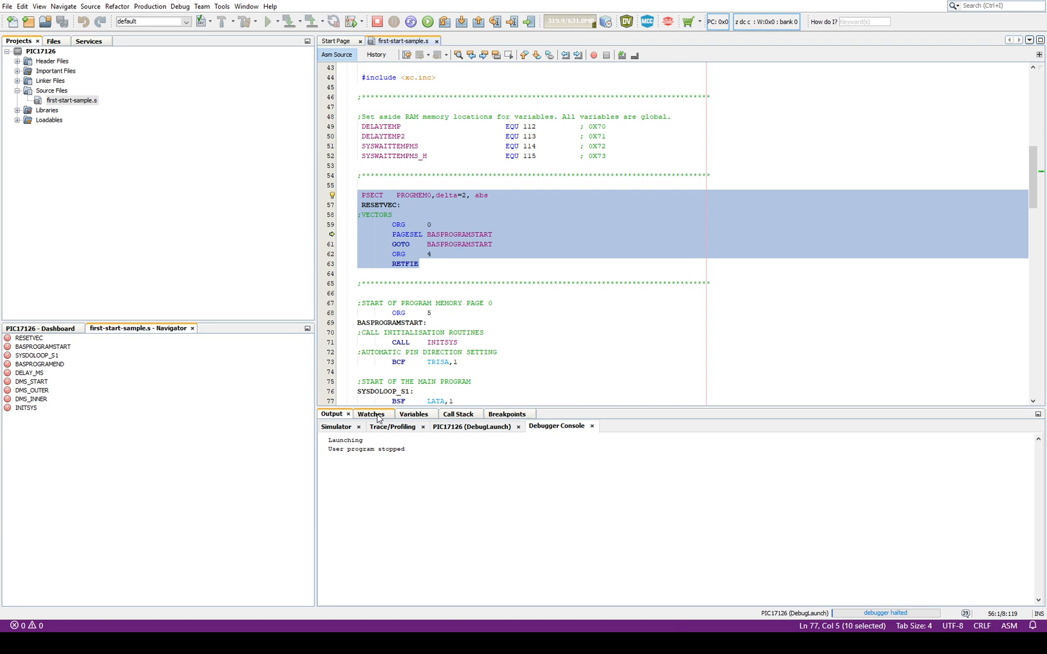
pyautogui.click(370, 413)
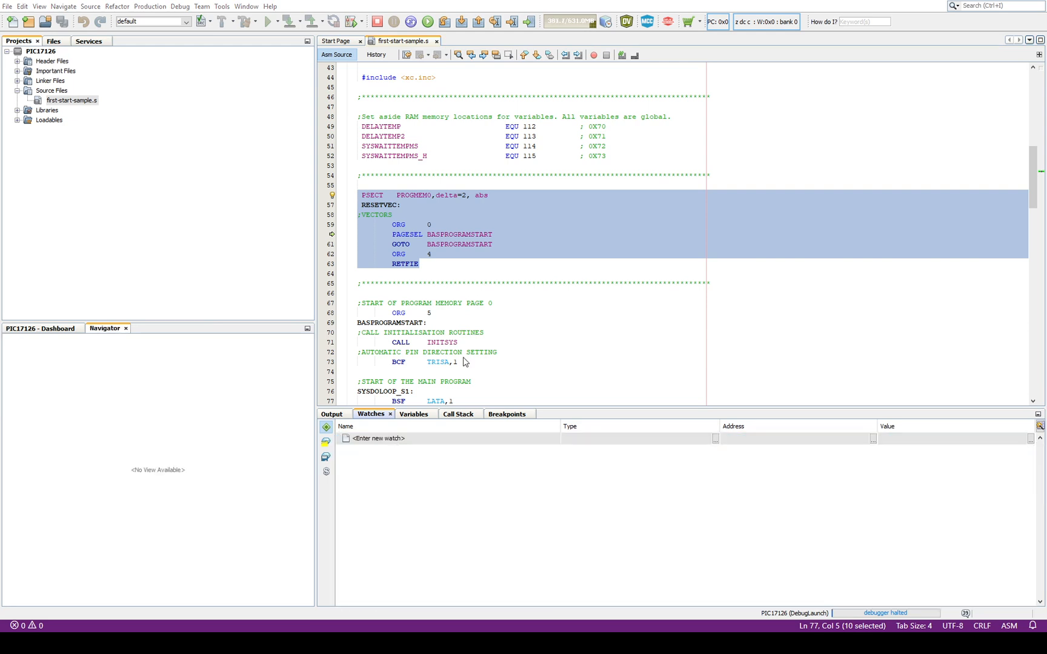
pyautogui.moveTo(500, 290)
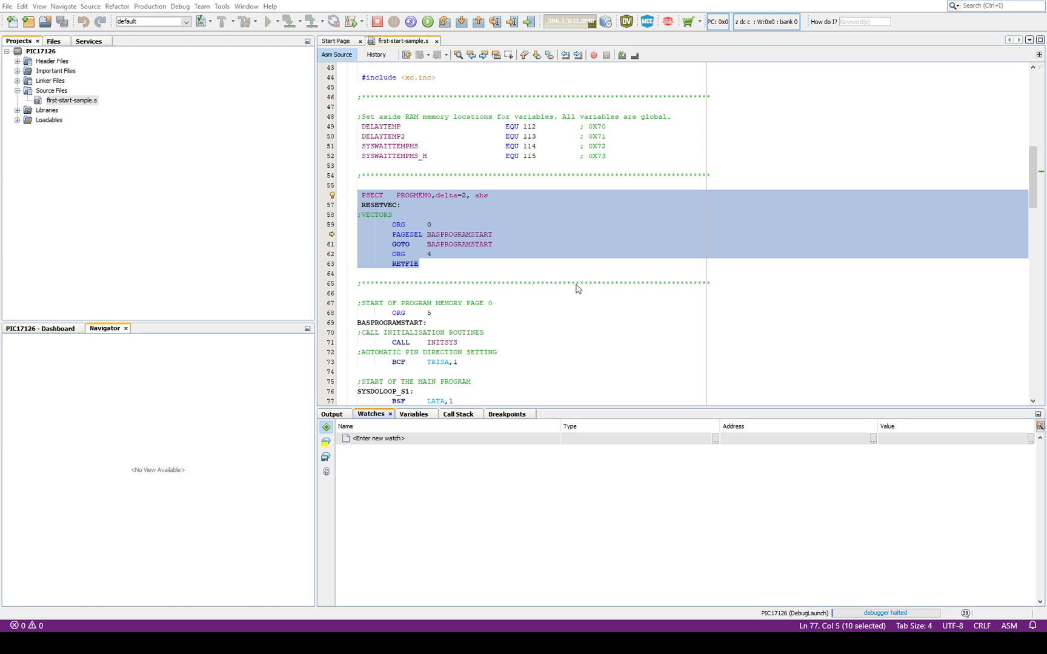
pyautogui.moveTo(502, 323)
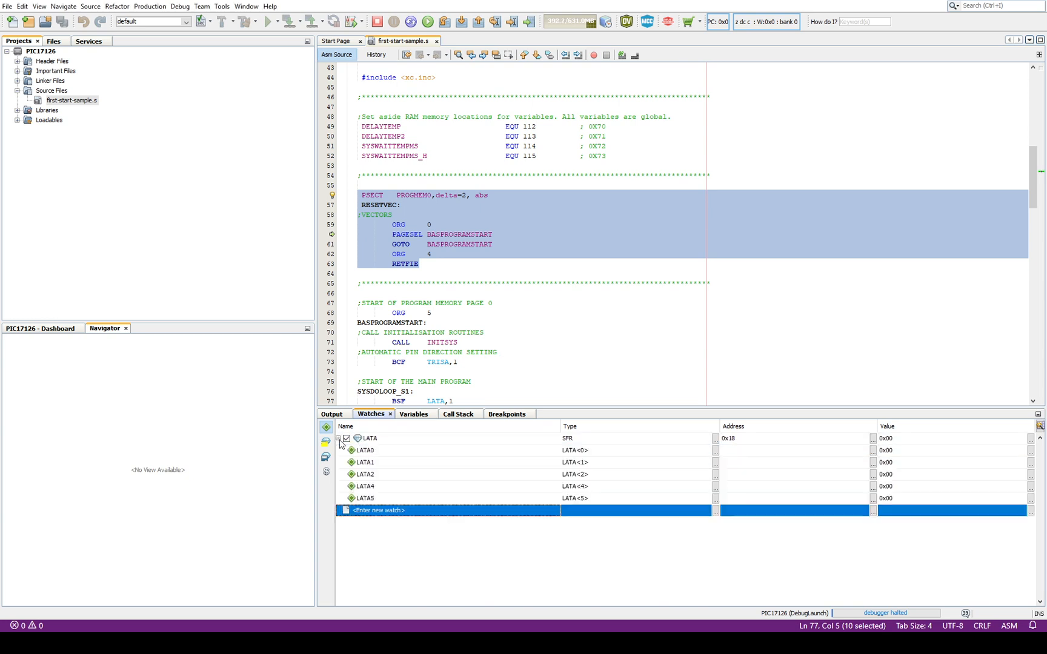
# Select the LATA0 watch and scroll the Watches list, checking every LATA bit reads 0x00
pyautogui.click(366, 450)
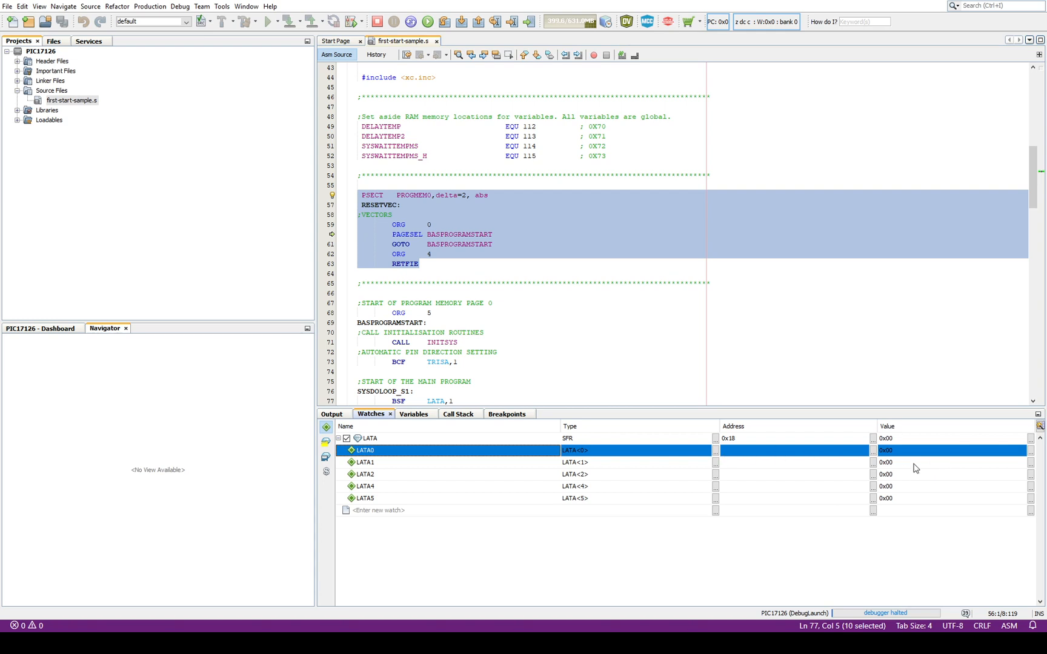
pyautogui.scroll(-3)
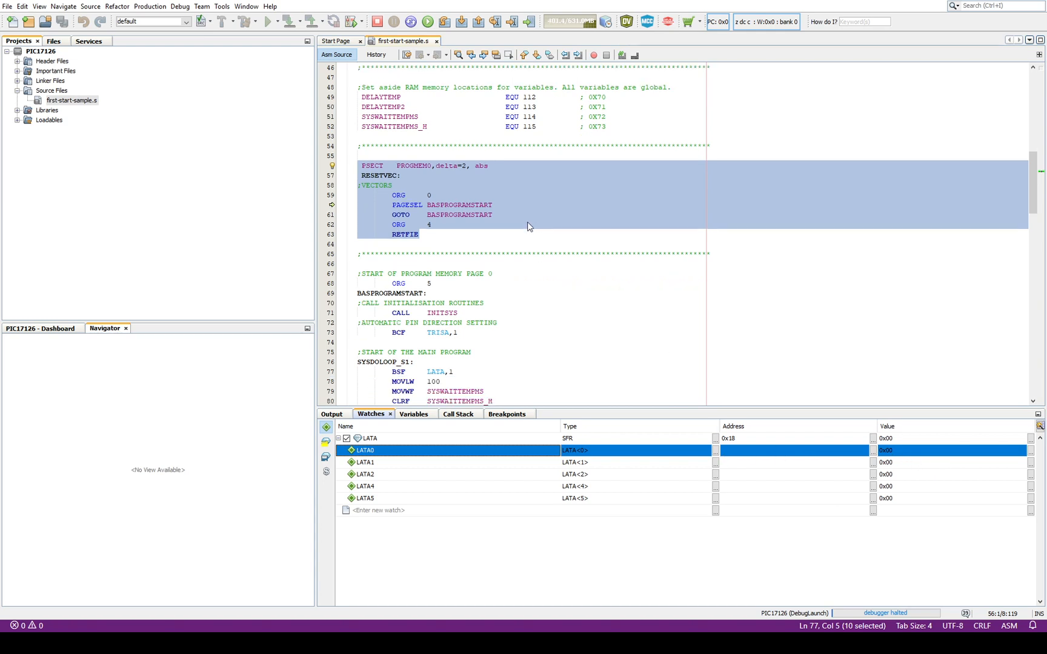
pyautogui.scroll(-3)
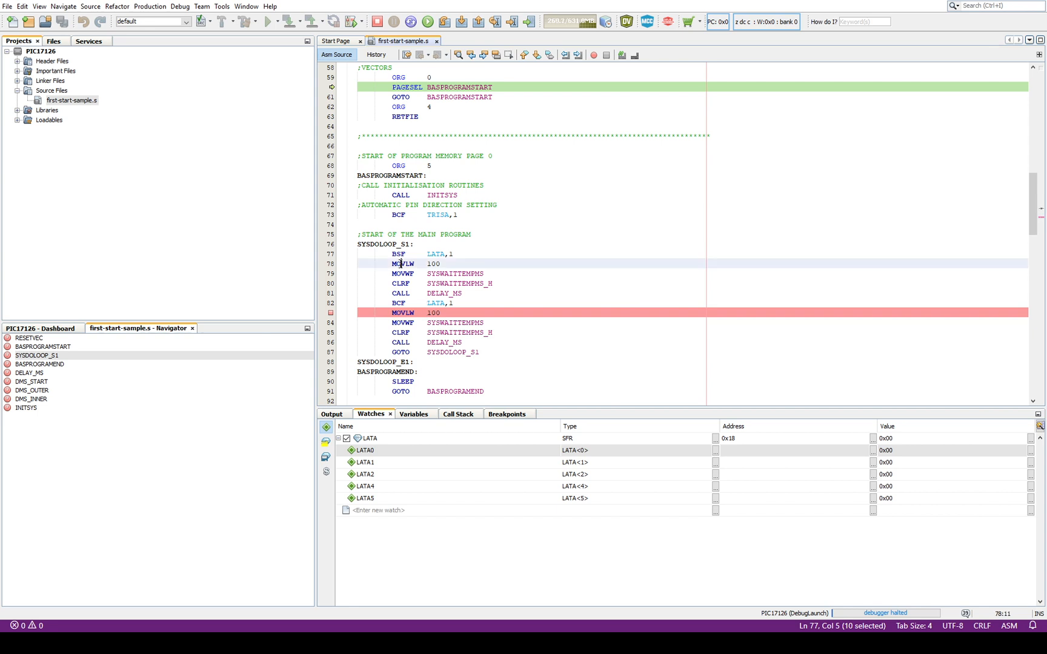
pyautogui.moveTo(355, 271)
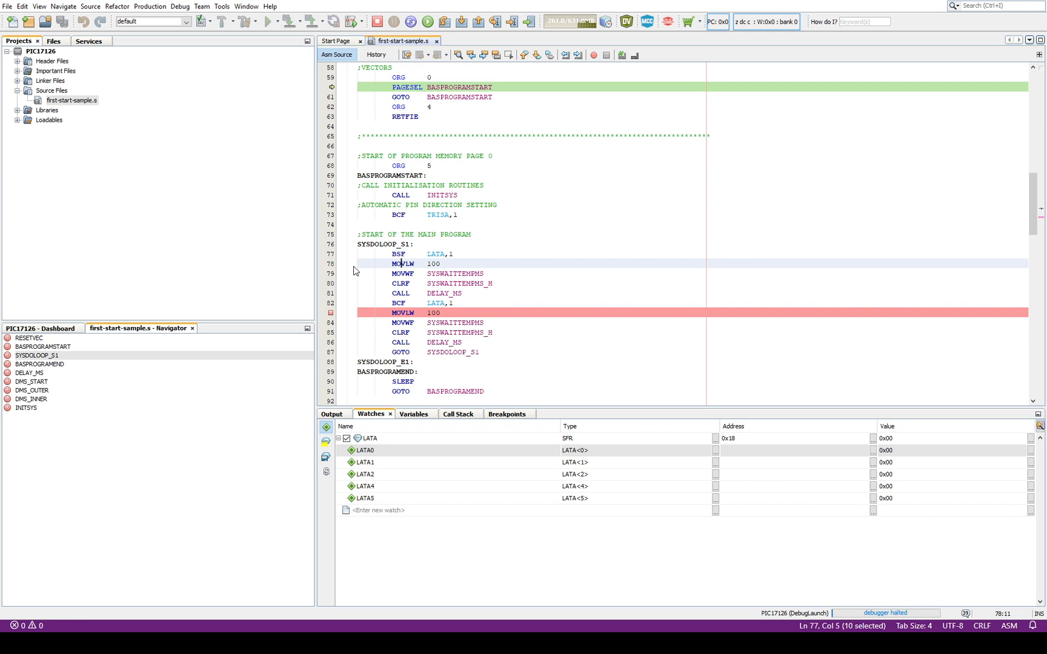
pyautogui.moveTo(326, 270)
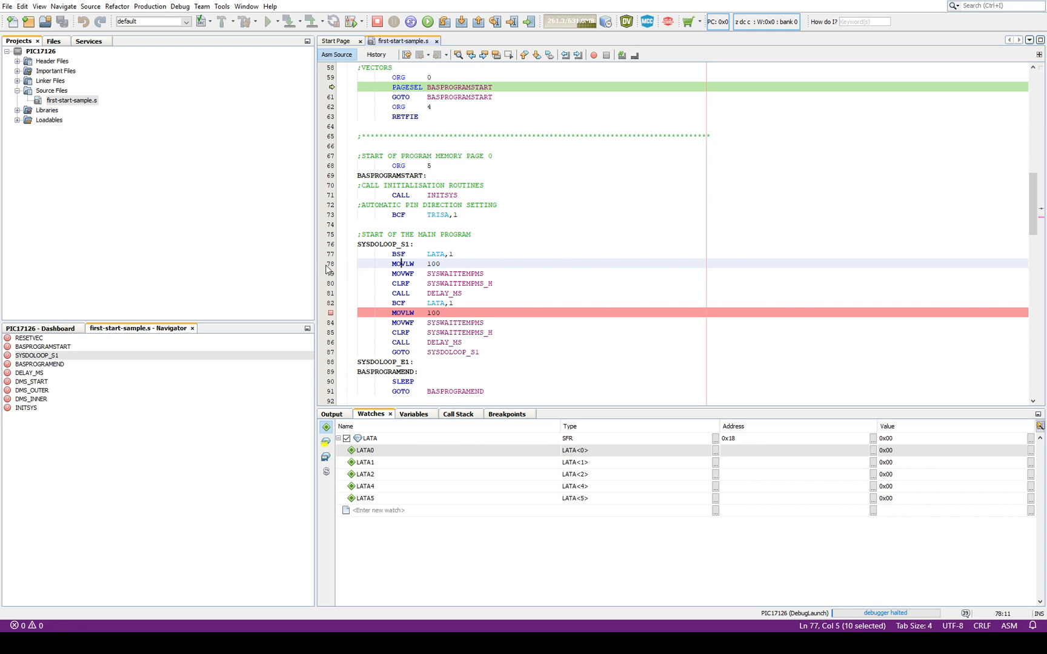
# Continue to the breakpoint after BSF LATA,1 so LATA reads 0x02 and LATA1 0x01
pyautogui.click(328, 263)
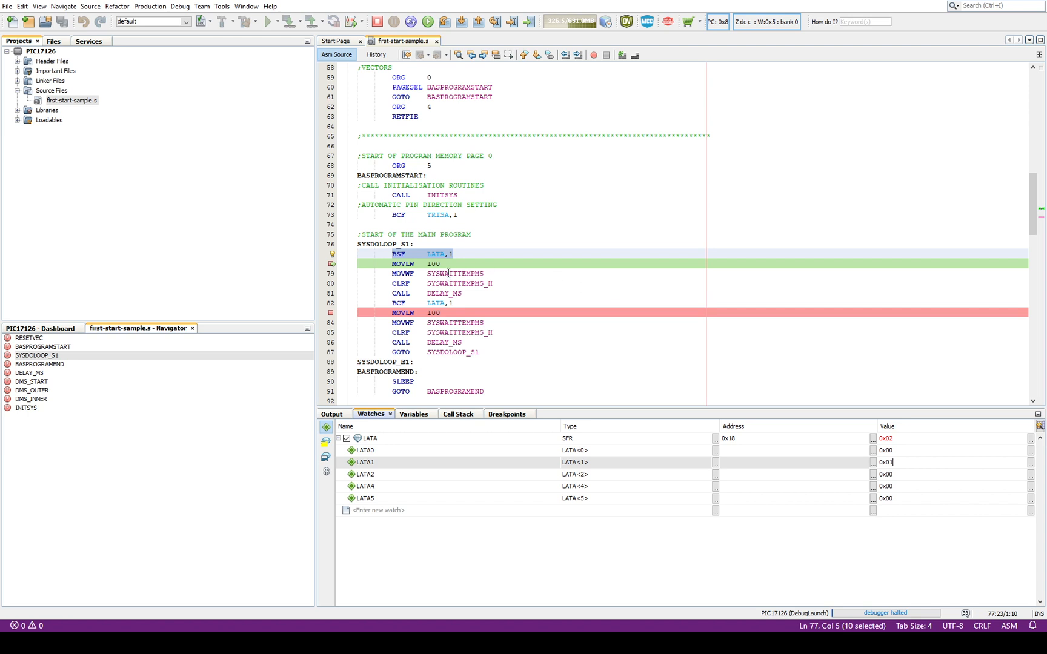
pyautogui.click(427, 22)
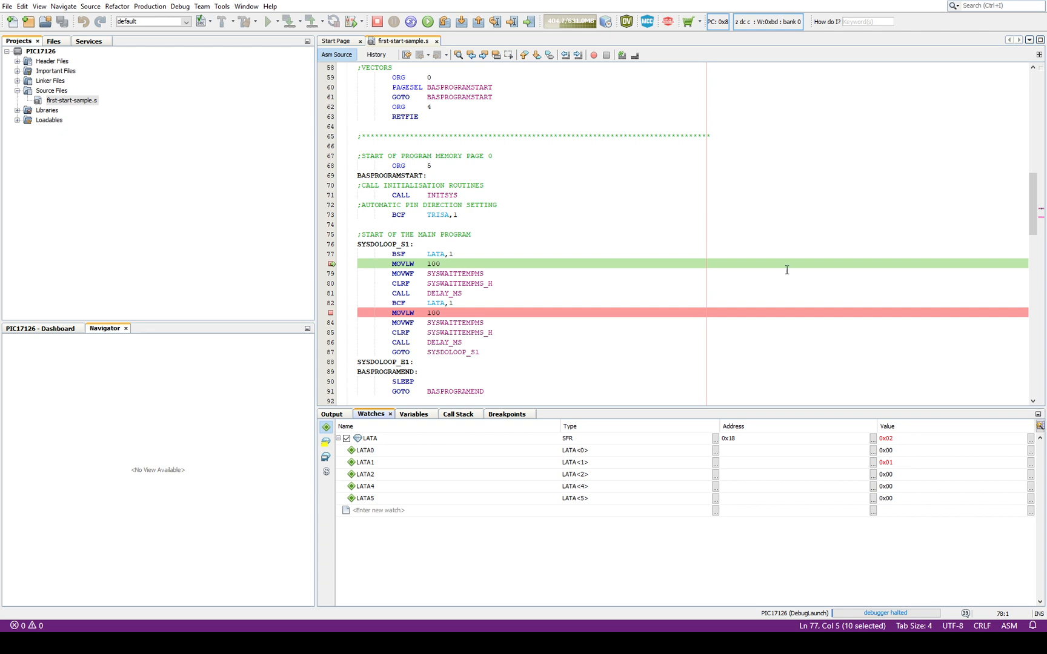
# Scroll the assembly loop to the breakpoints on both MOVLW 100 lines
pyautogui.scroll(-3)
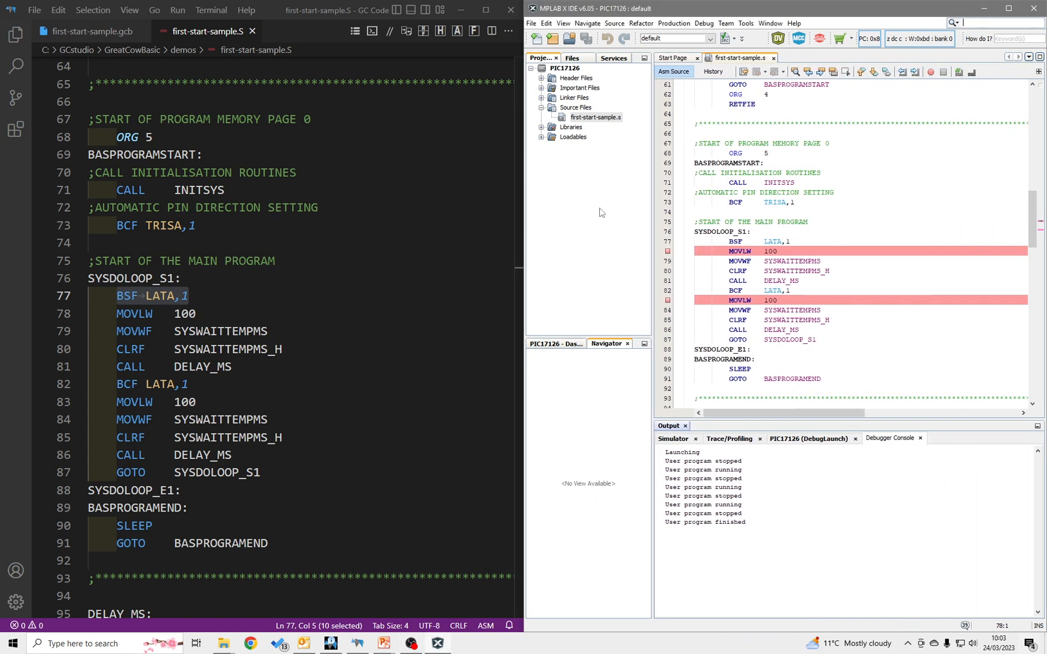
# Switch to the .gcb source tab and select the wait delay value for replacement with 10 ms
pyautogui.click(88, 31)
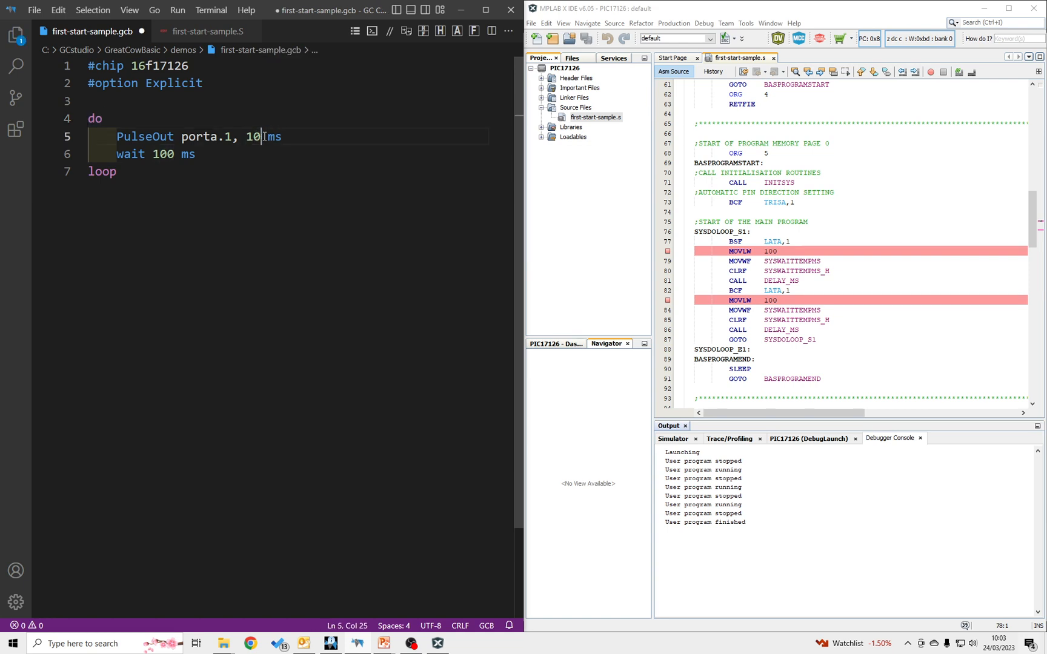
pyautogui.doubleClick(160, 155)
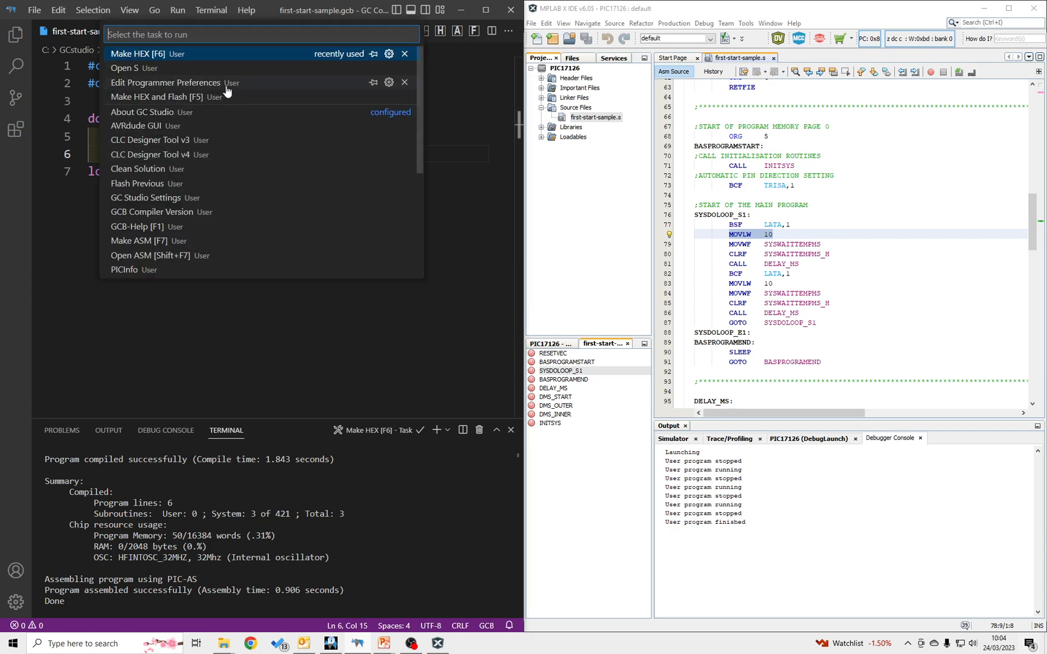
# Enable 'Show BASIC code as comments in assembly' in compiler preferences and regenerate the .S file
pyautogui.click(165, 82)
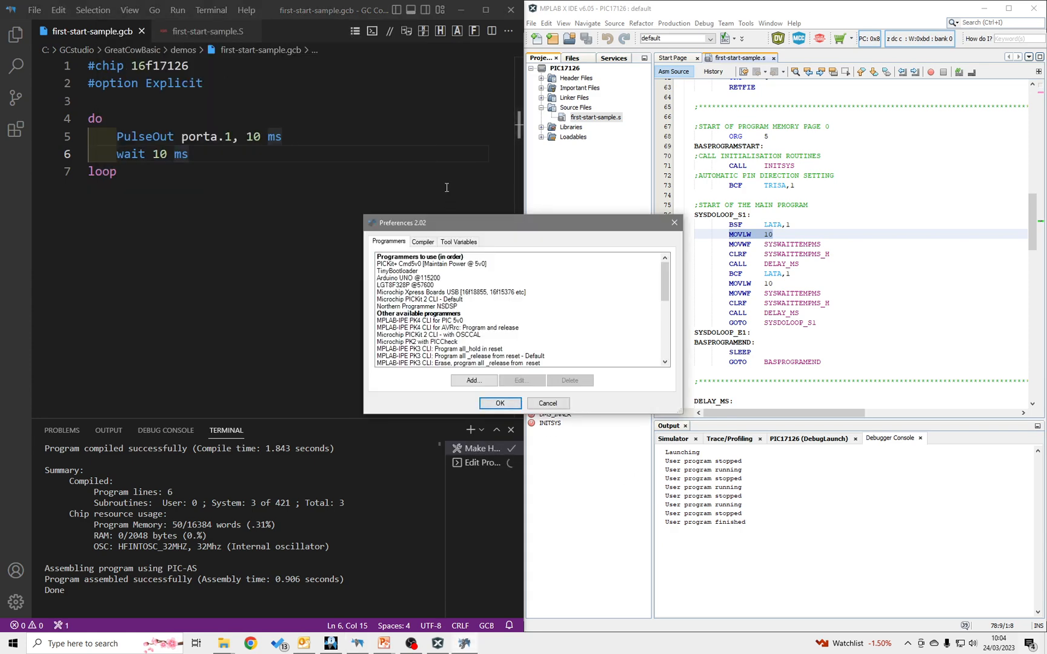
pyautogui.click(422, 241)
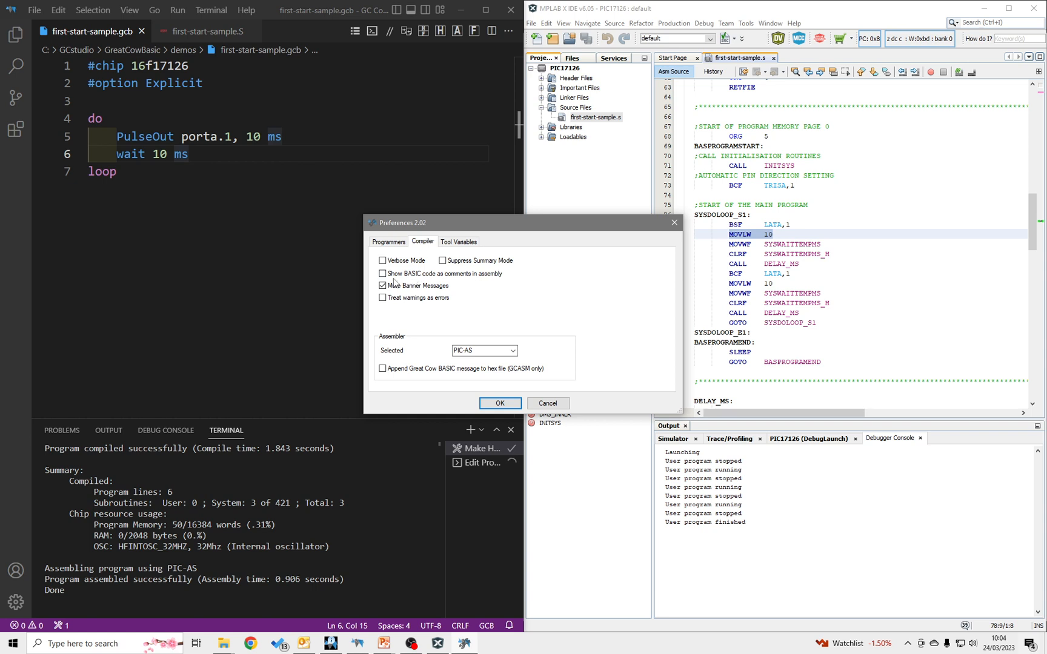
pyautogui.click(383, 273)
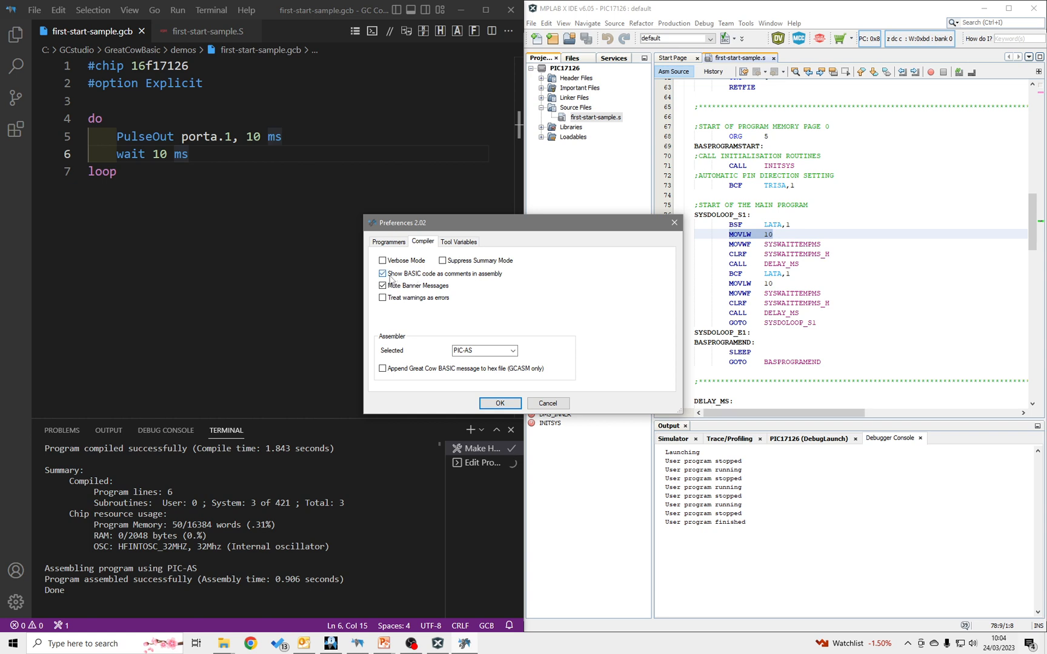
pyautogui.click(383, 274)
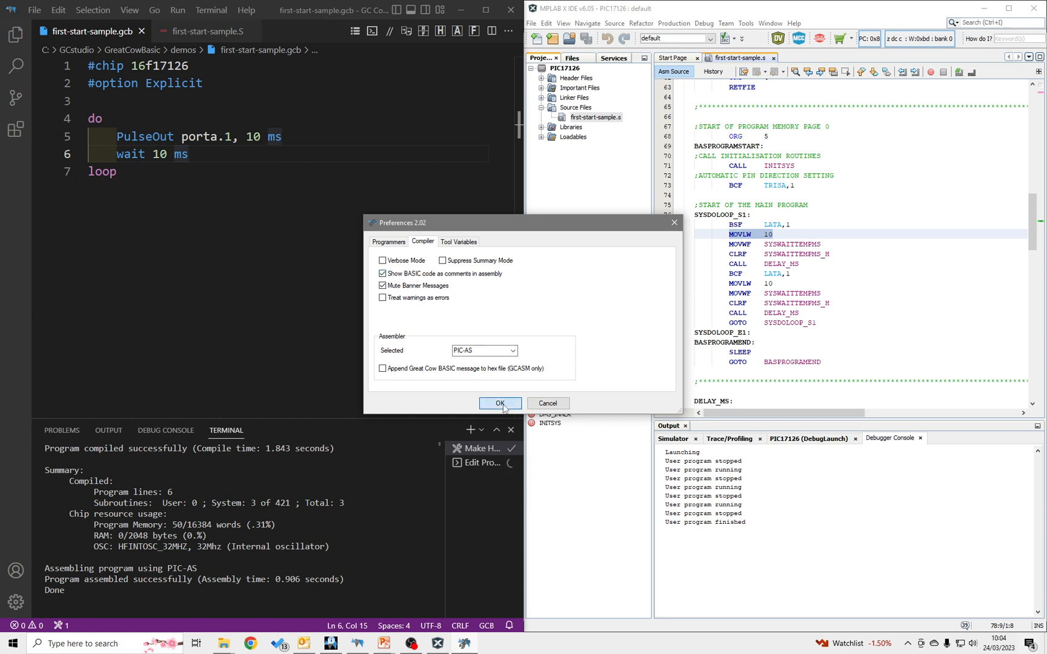
pyautogui.click(499, 403)
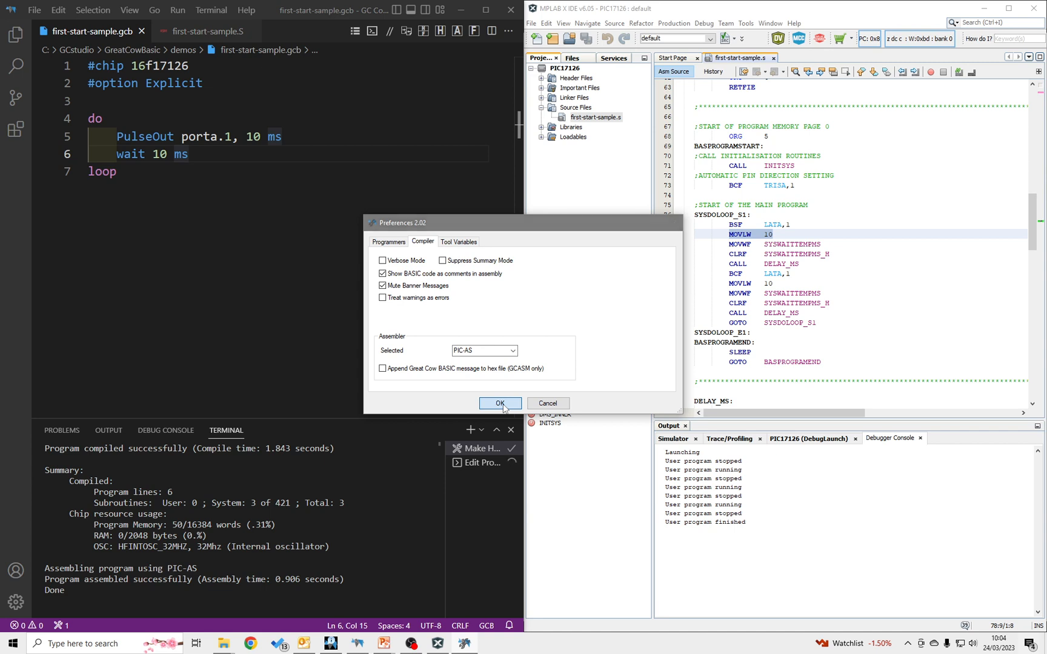
pyautogui.click(499, 403)
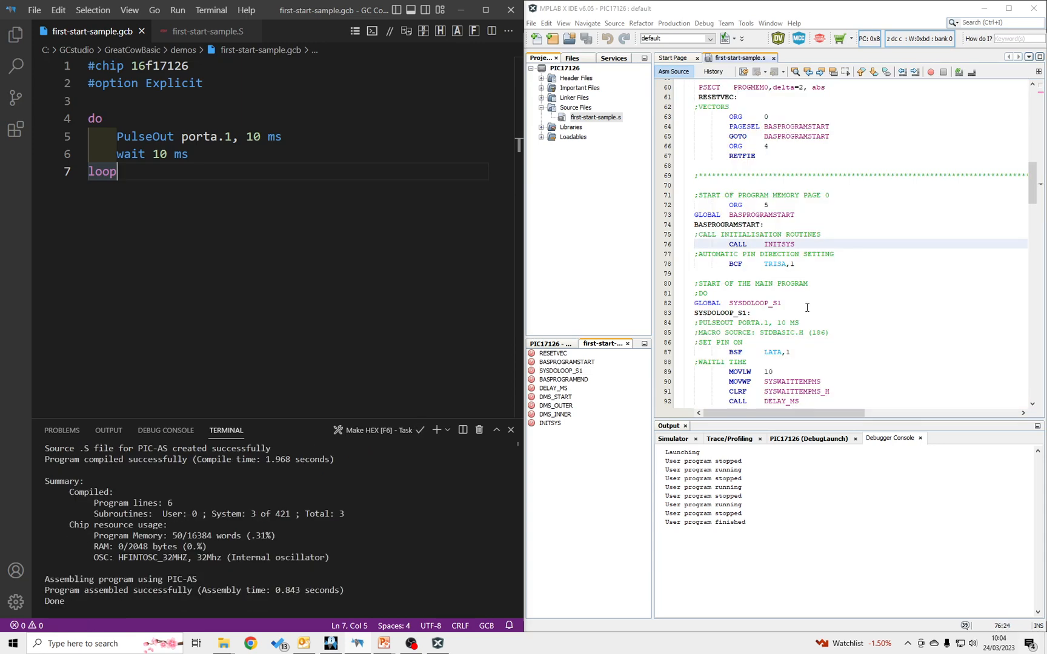
# Review the commented assembly and enter 10 as the GCBASIC wait delay
pyautogui.scroll(-3)
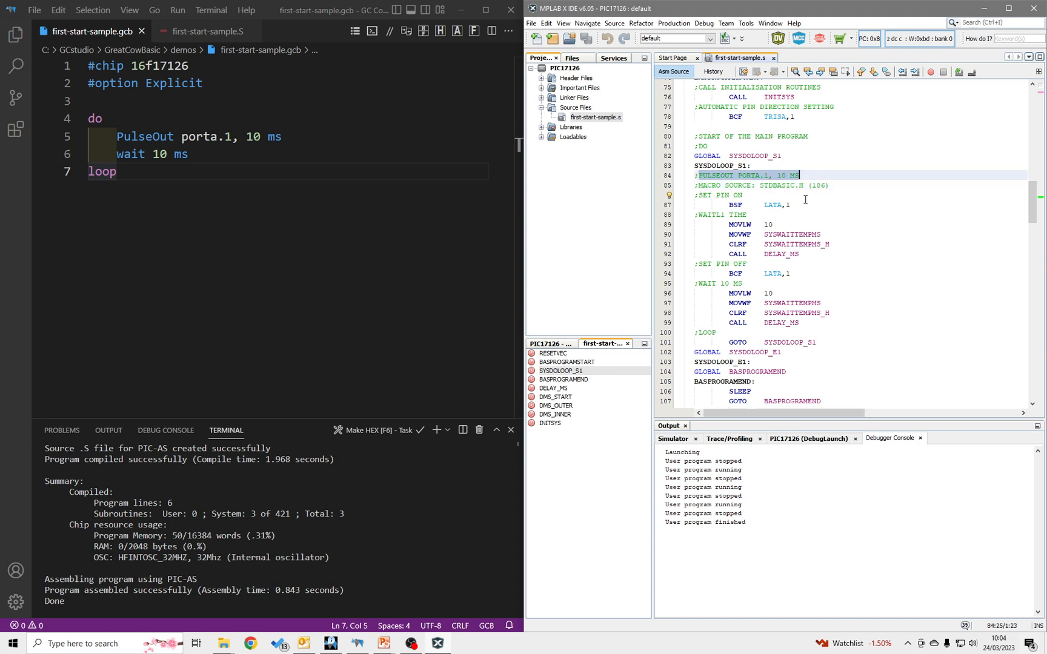
pyautogui.scroll(-3)
pyautogui.write('5')
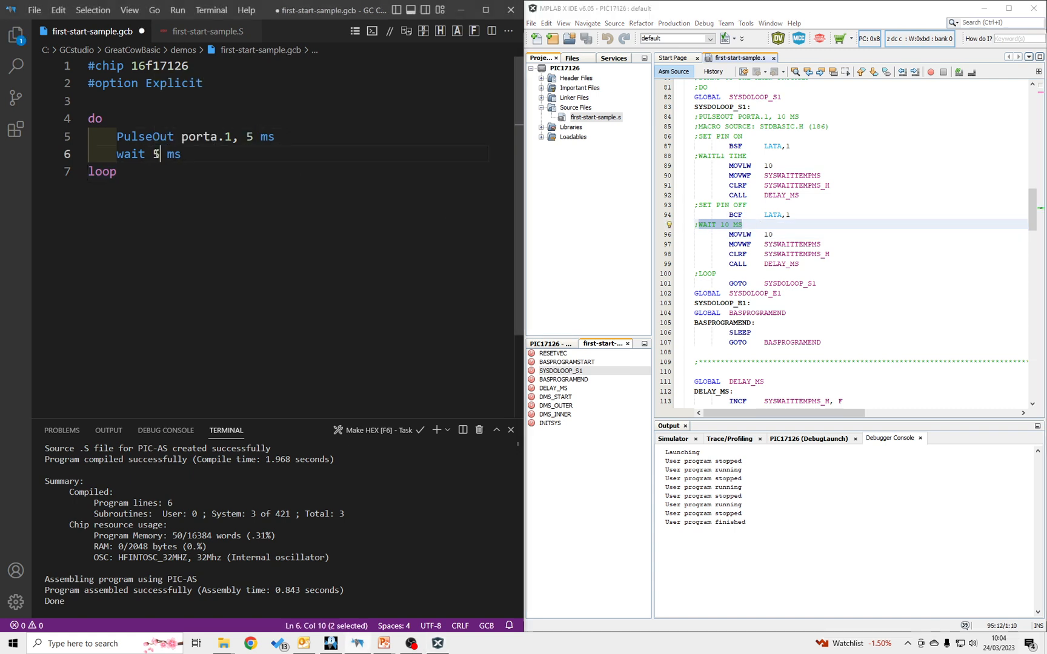
pyautogui.write('1')
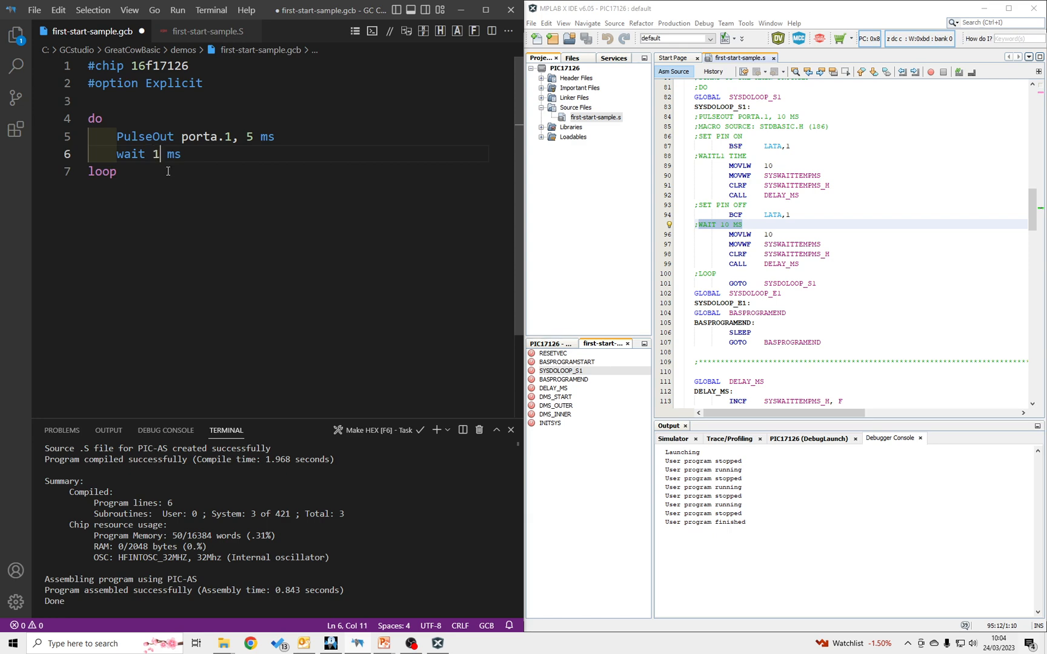
pyautogui.write('0')
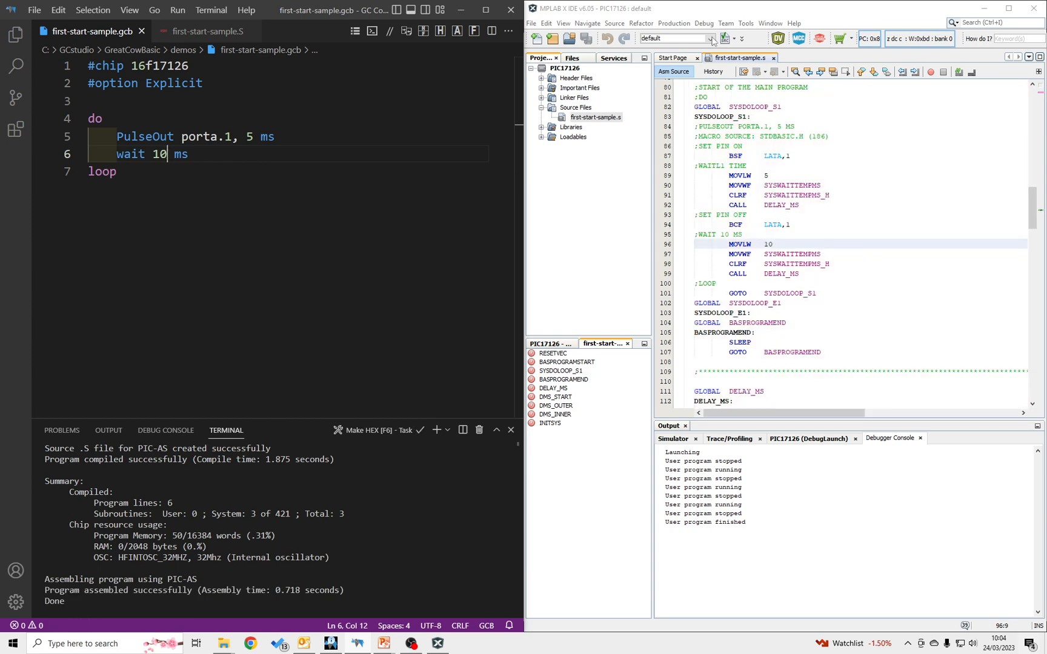
# Build and load the 5 ms version, then start debugging to halt at the reset vector
pyautogui.click(702, 22)
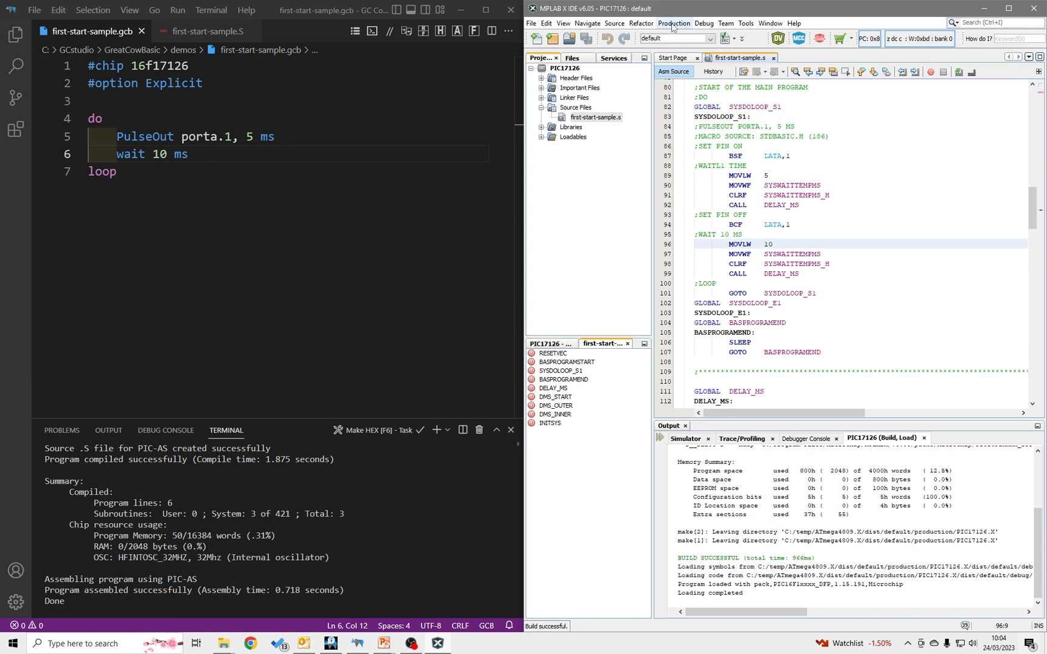
pyautogui.click(702, 22)
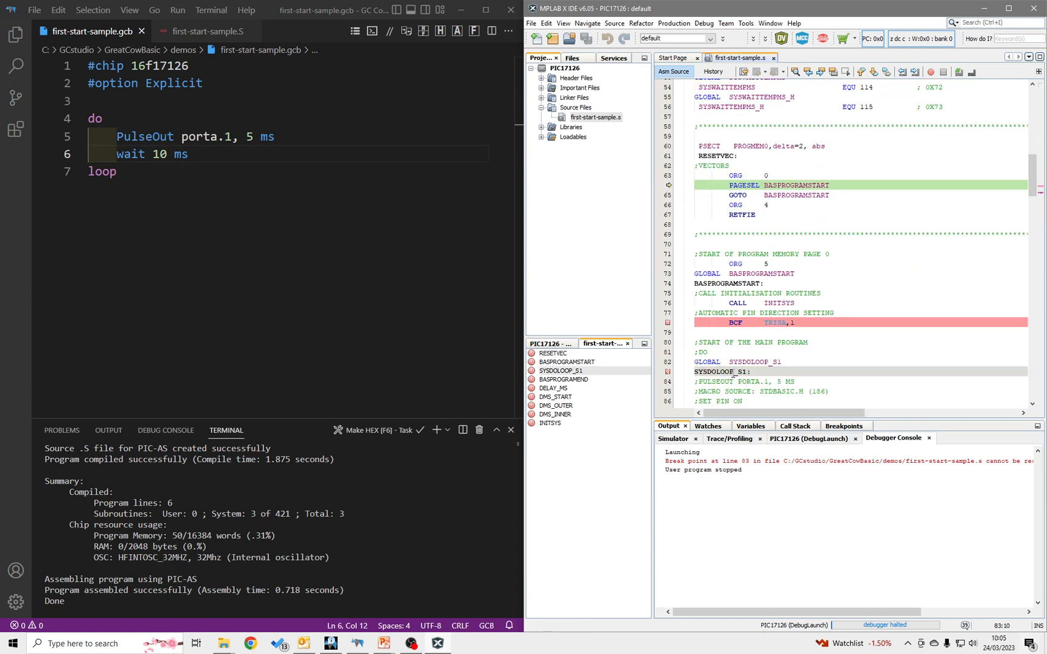
# Remove all breakpoints via the editor context menu and scroll to the BSF LATA,1 line
pyautogui.rightClick(727, 376)
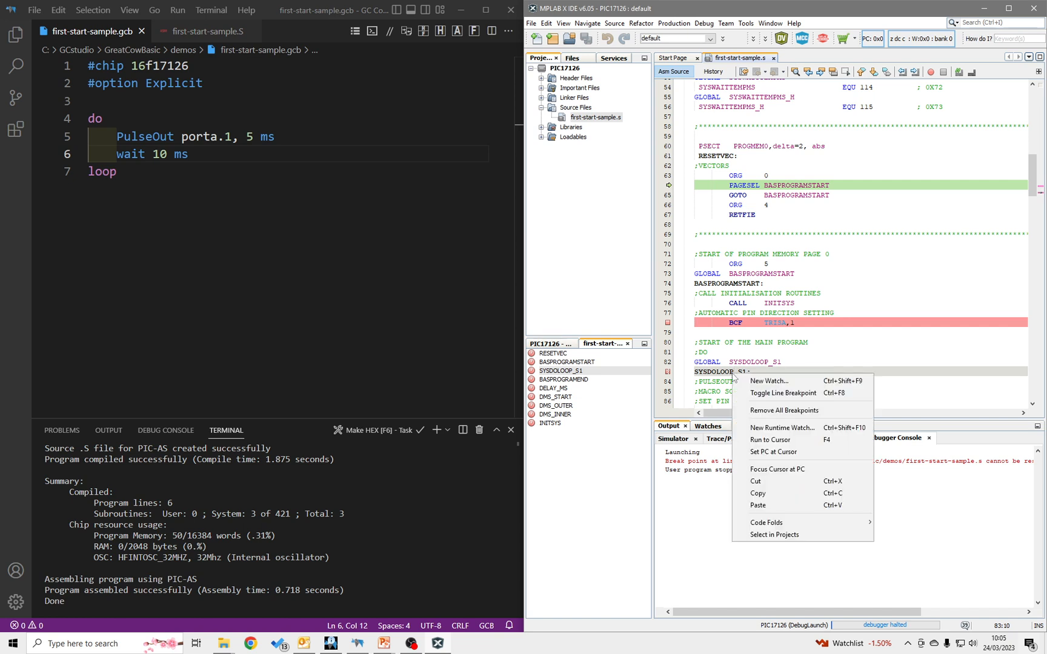
pyautogui.moveTo(784, 410)
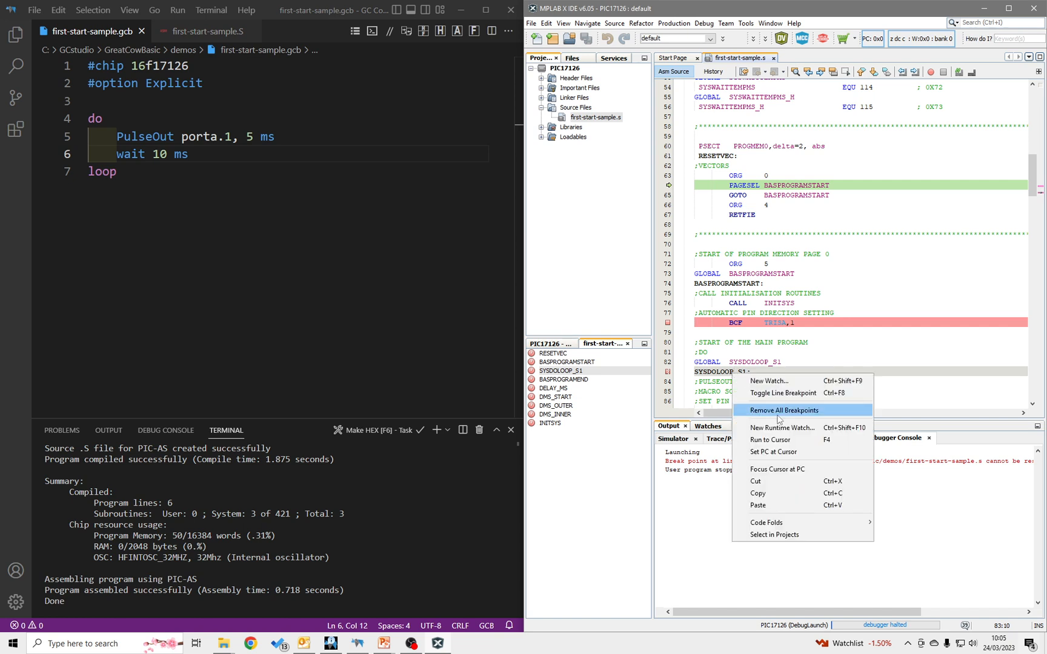
pyautogui.click(784, 410)
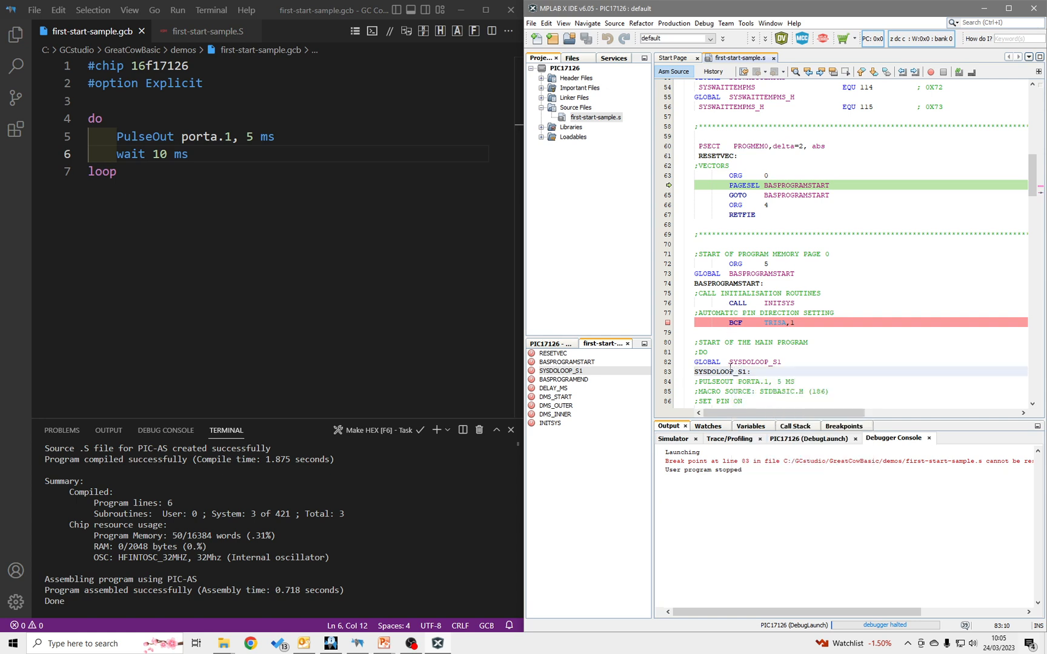
pyautogui.scroll(-3)
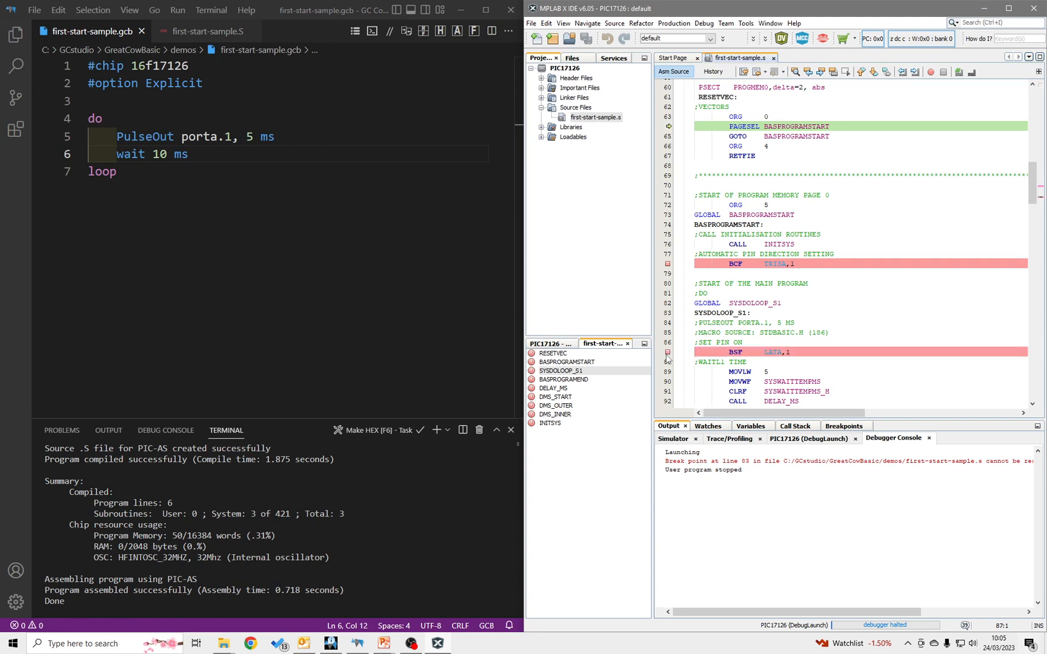
pyautogui.moveTo(824, 126)
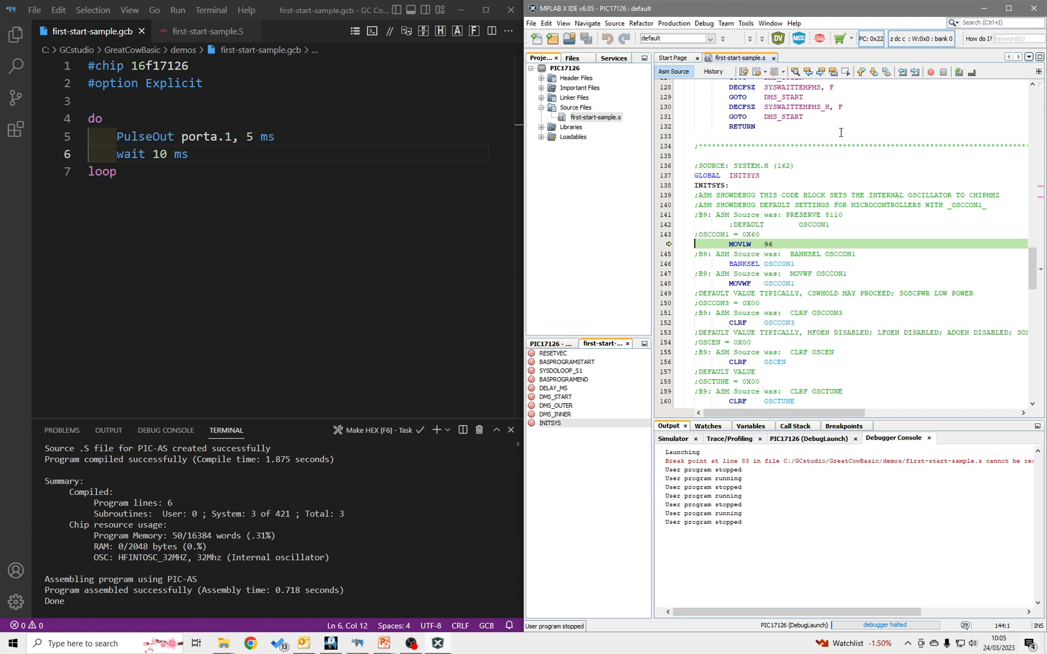
# Run to the breakpoint, view LATA1 at 0x01 in Watches, and step into DELAY_MS
pyautogui.click(831, 72)
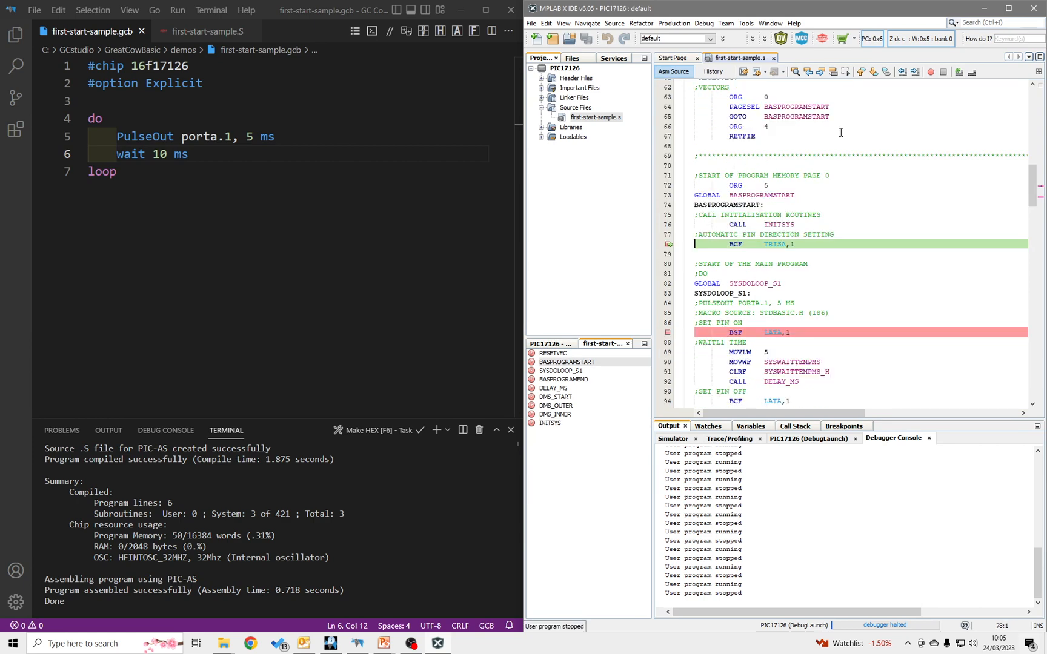
pyautogui.click(707, 425)
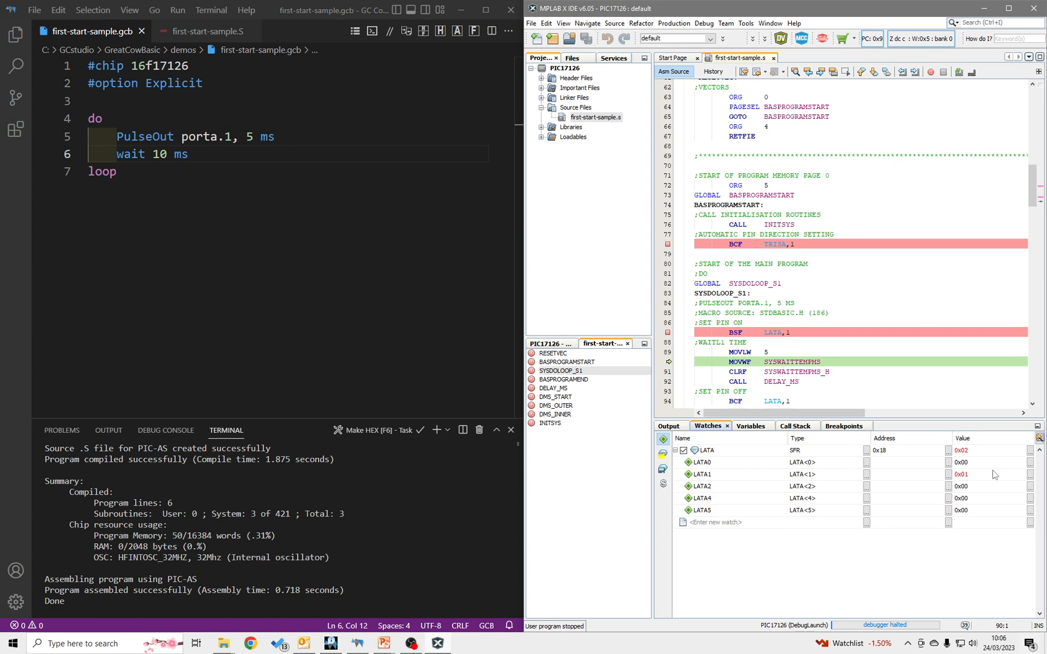
pyautogui.moveTo(992, 475)
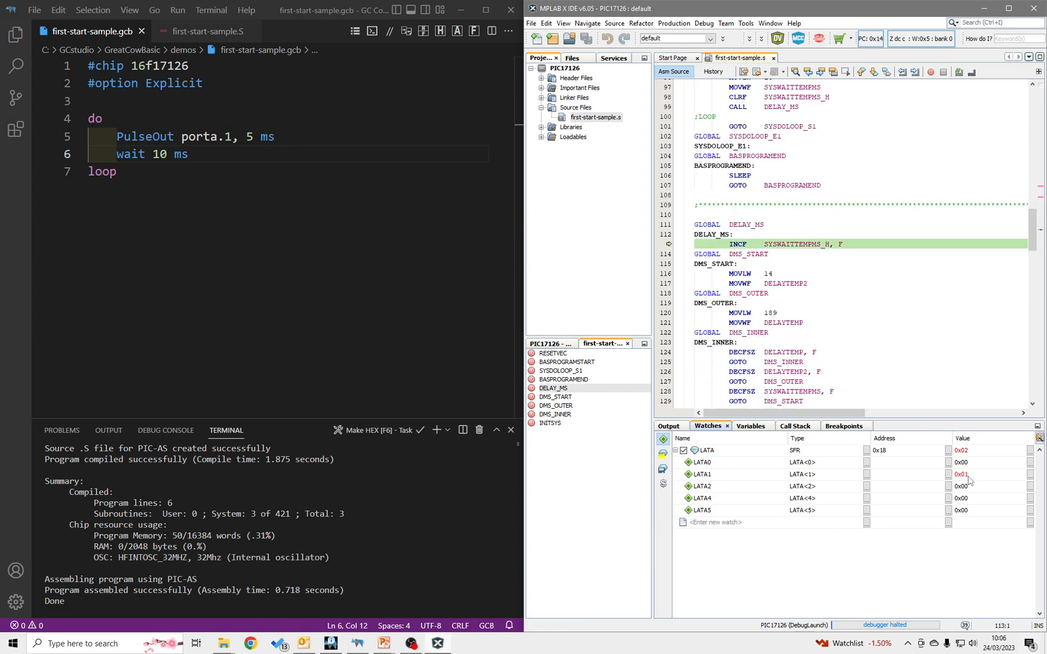
pyautogui.click(832, 72)
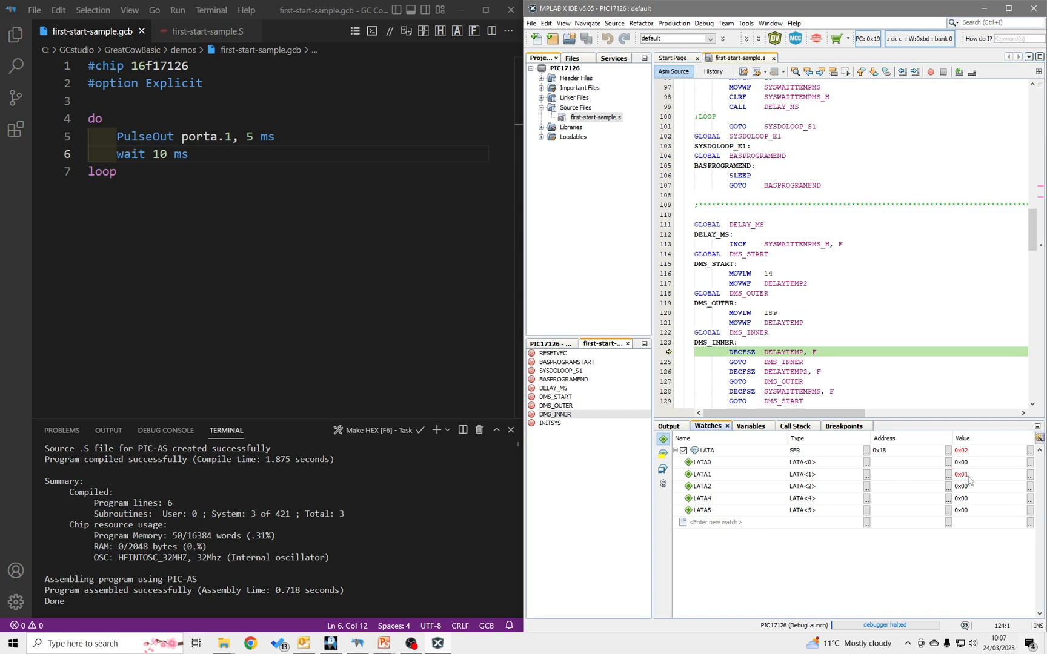
pyautogui.press('alt+tab')
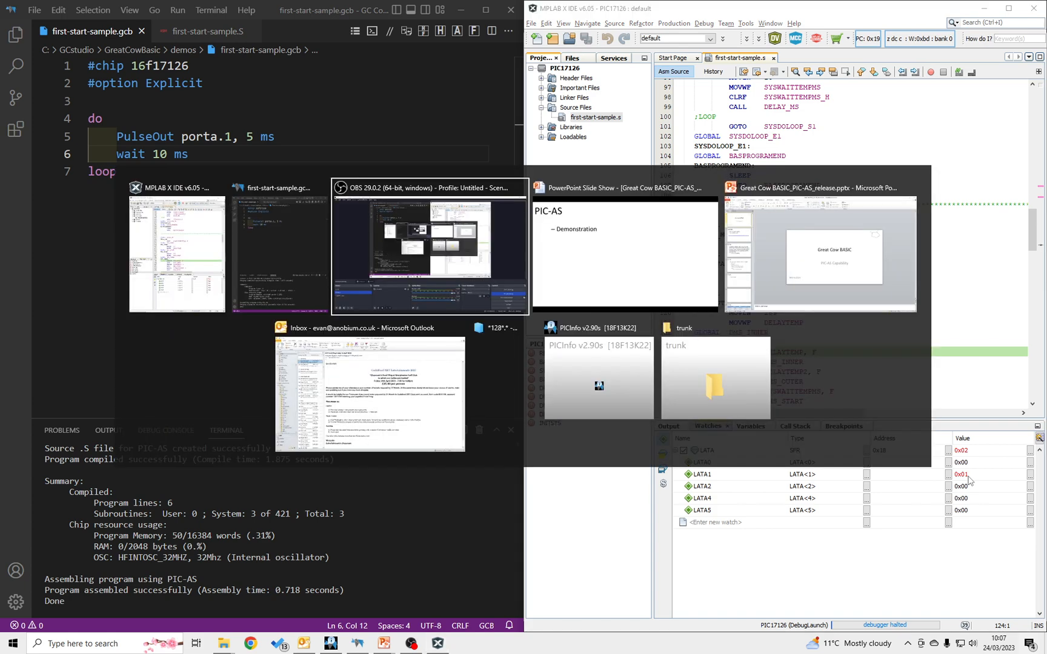